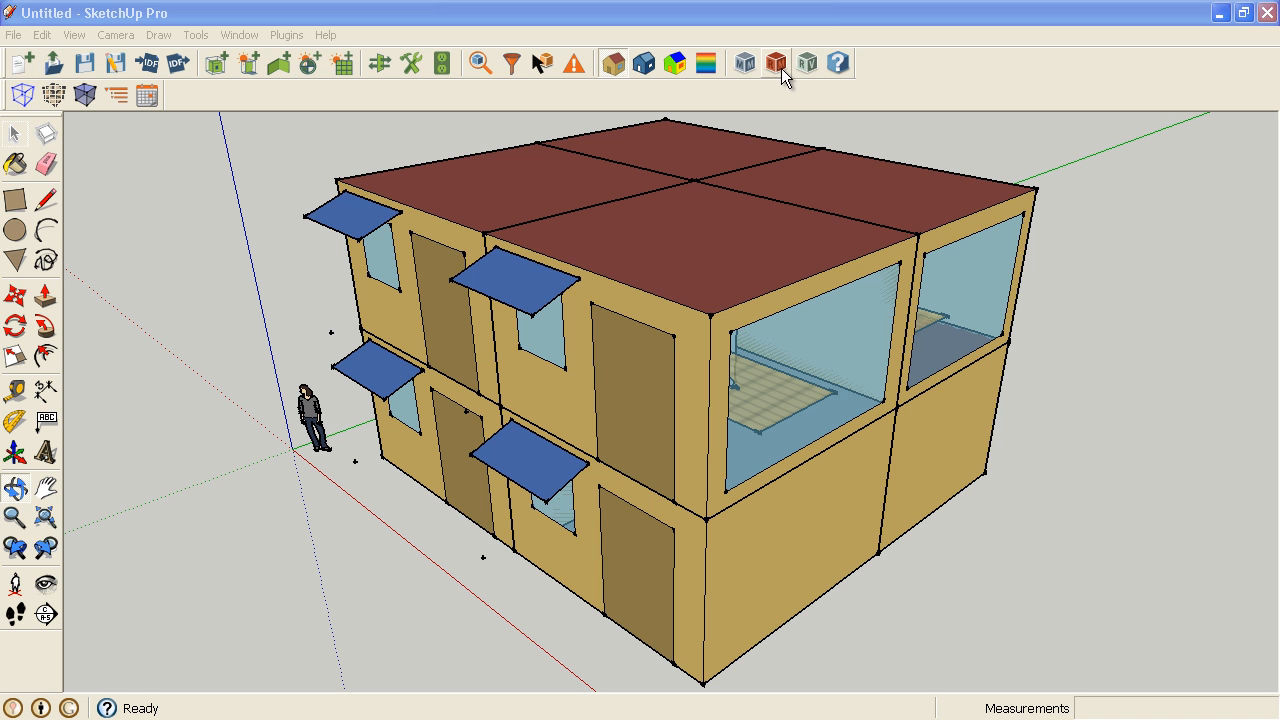
- Enable Annual simulation in the OpenStudio Run Simulation dialog
{"action": "left_click", "coordinate": [768, 62]}
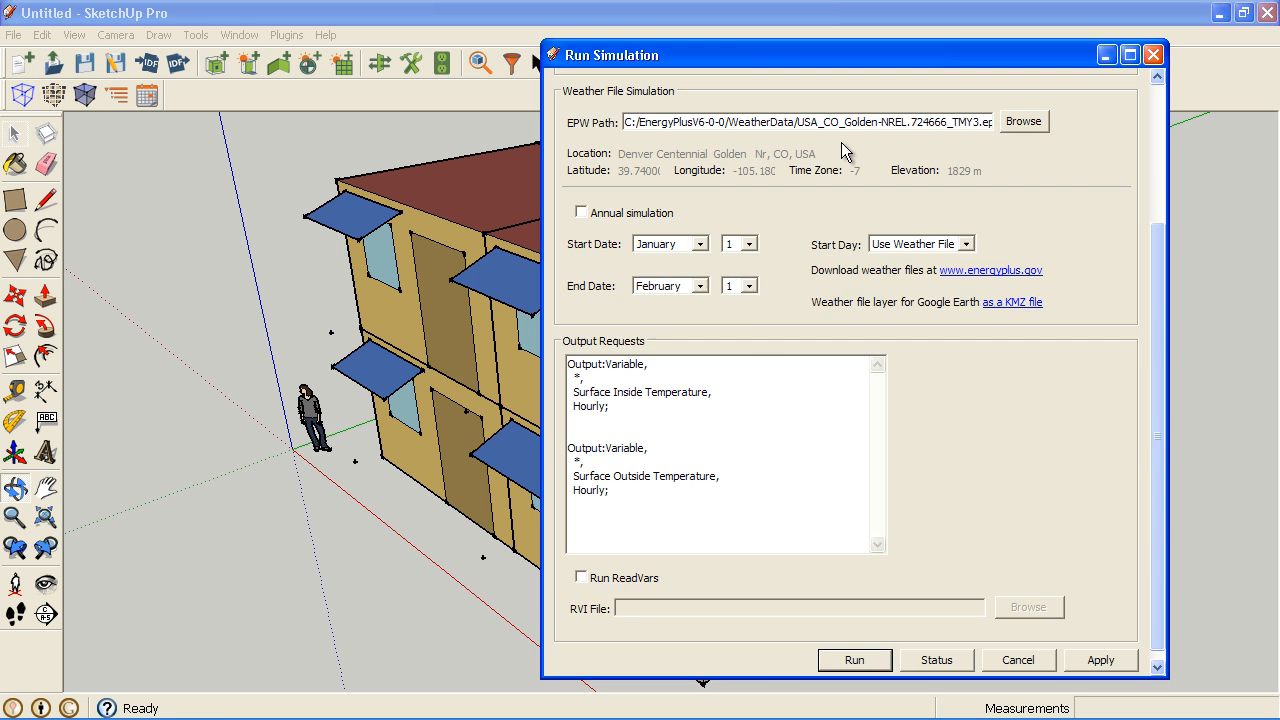
{"action": "left_click", "coordinate": [582, 212]}
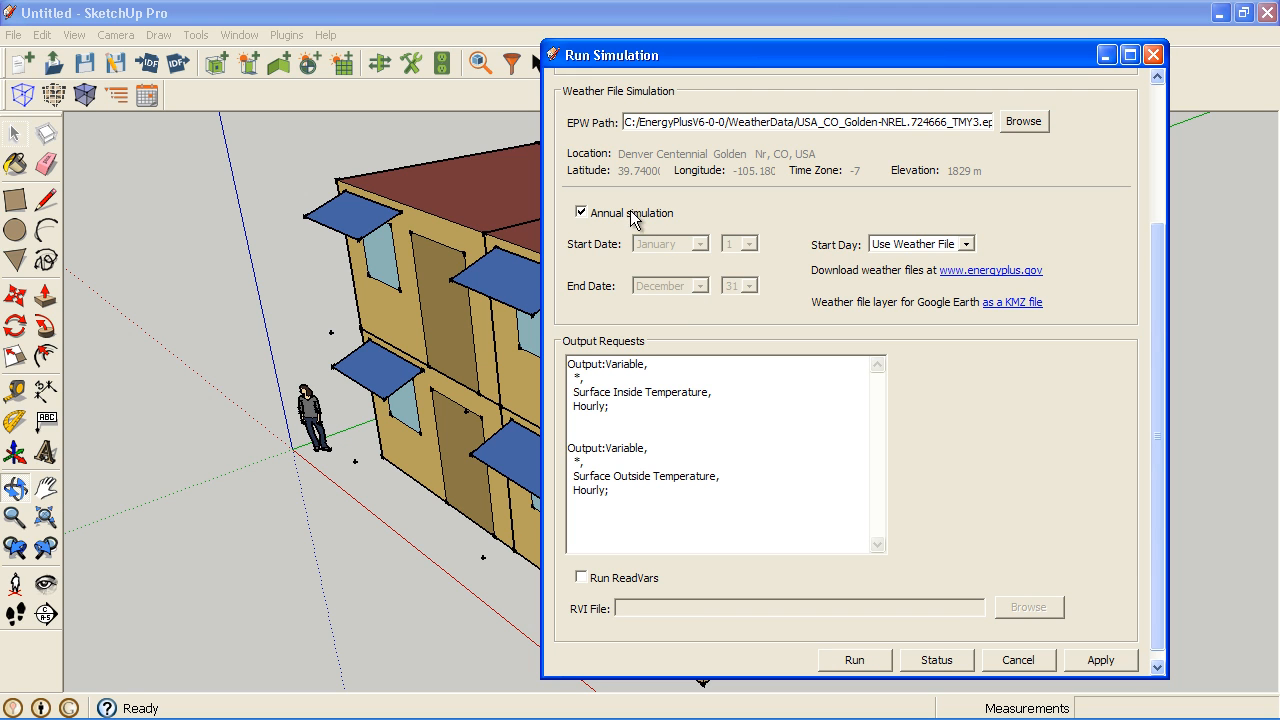
{"action": "mouse_move", "coordinate": [910, 124]}
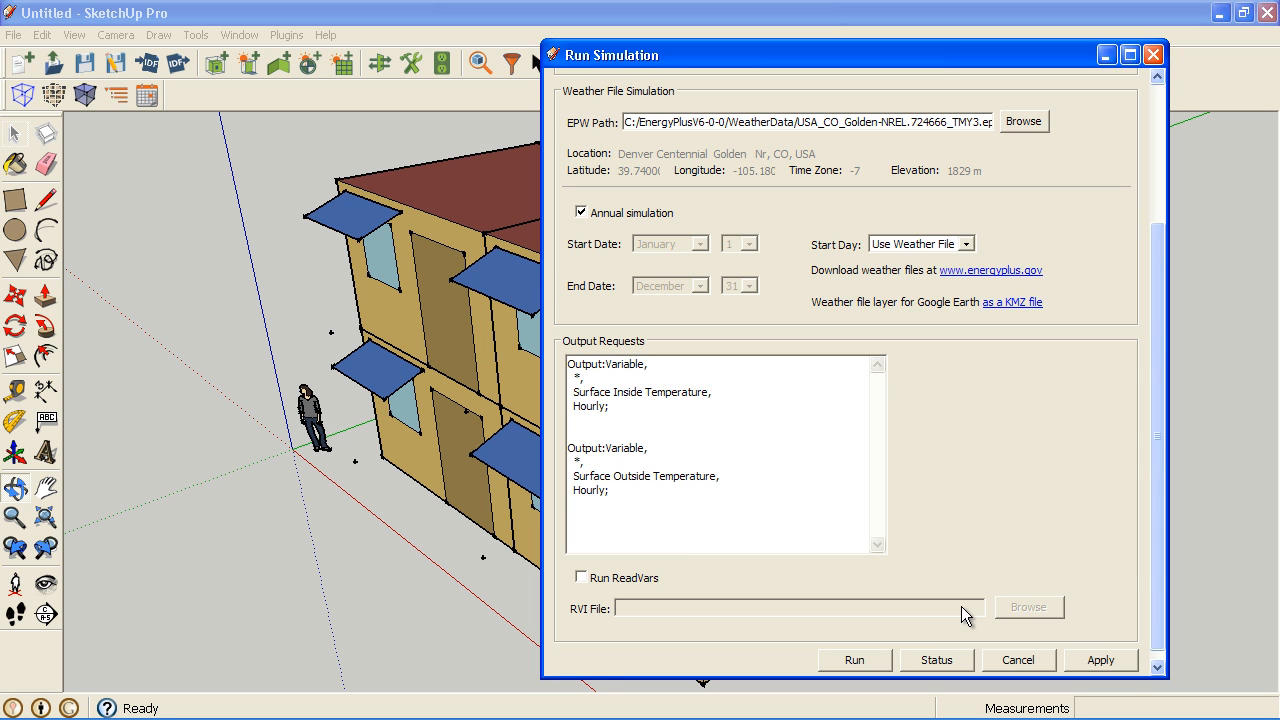
- From Status, open eplusout.rdd in Notepad and select the Zone/Sys Sensible Heating and Cooling lines
{"action": "left_click", "coordinate": [936, 660]}
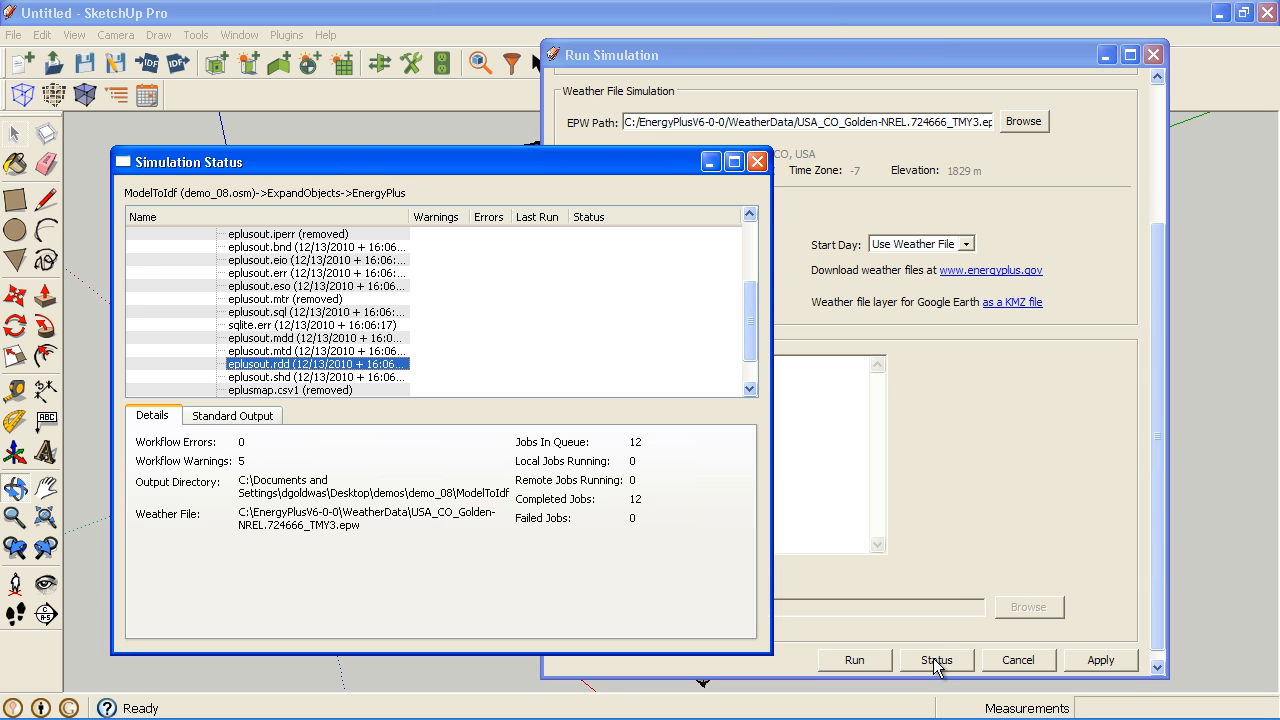
{"action": "double_click", "coordinate": [300, 364]}
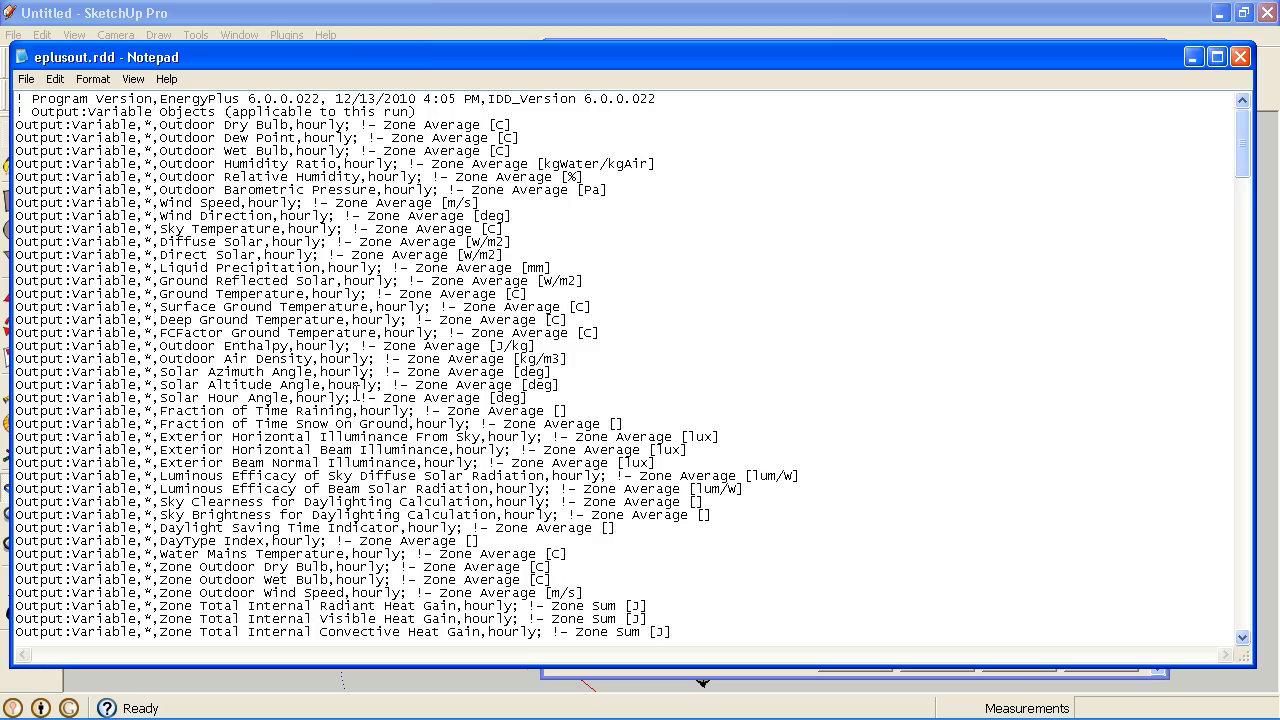
{"action": "scroll", "scroll_direction": "down", "scroll_amount": 3}
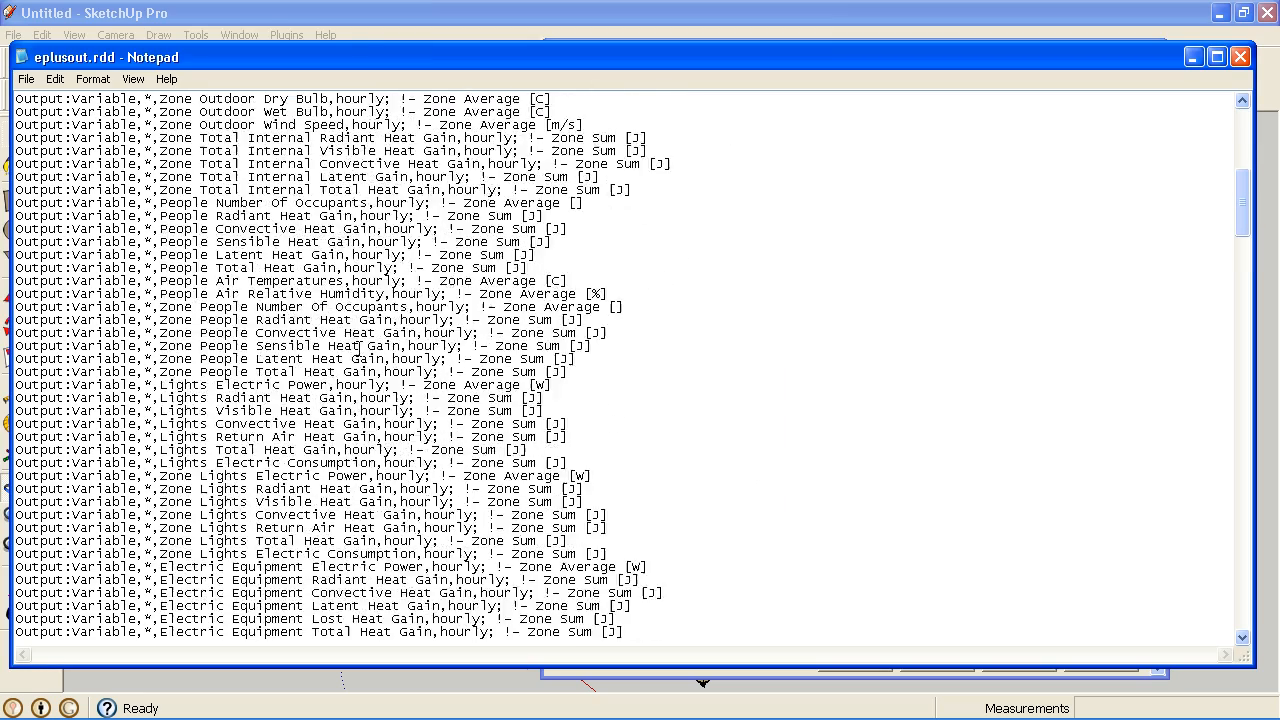
{"action": "scroll", "scroll_direction": "down", "scroll_amount": 3}
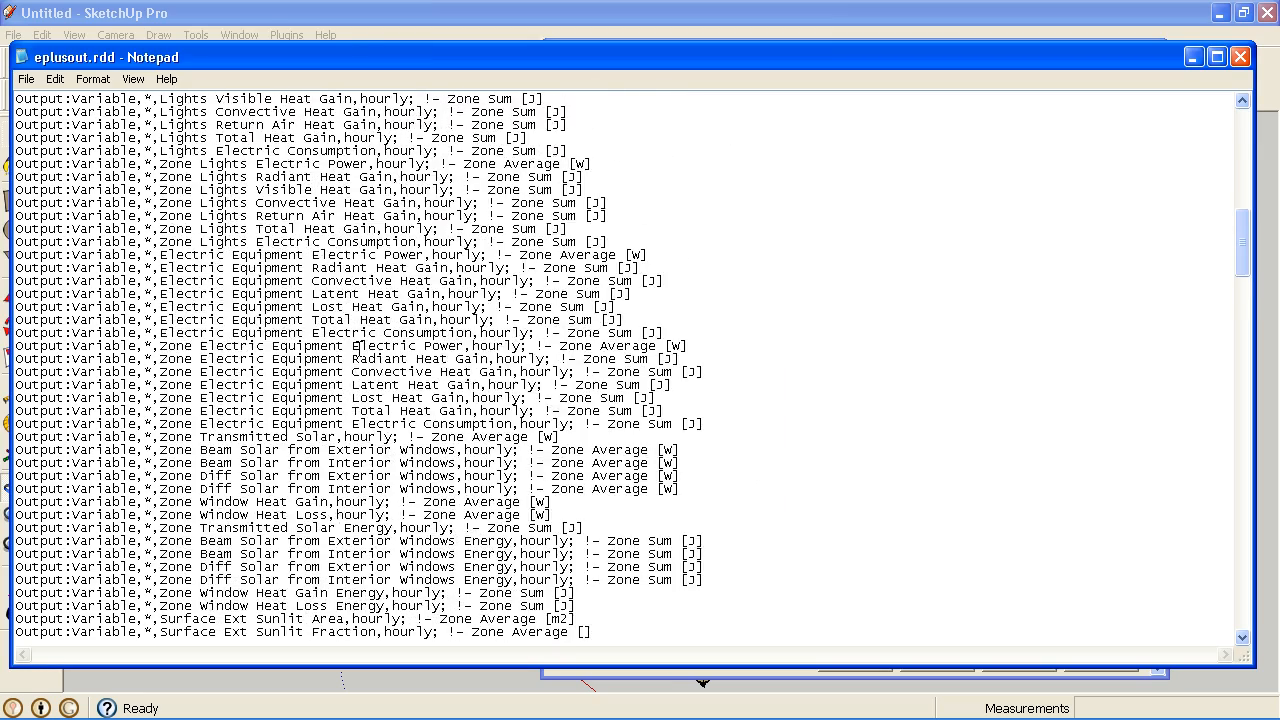
{"action": "scroll", "scroll_direction": "down", "scroll_amount": 3}
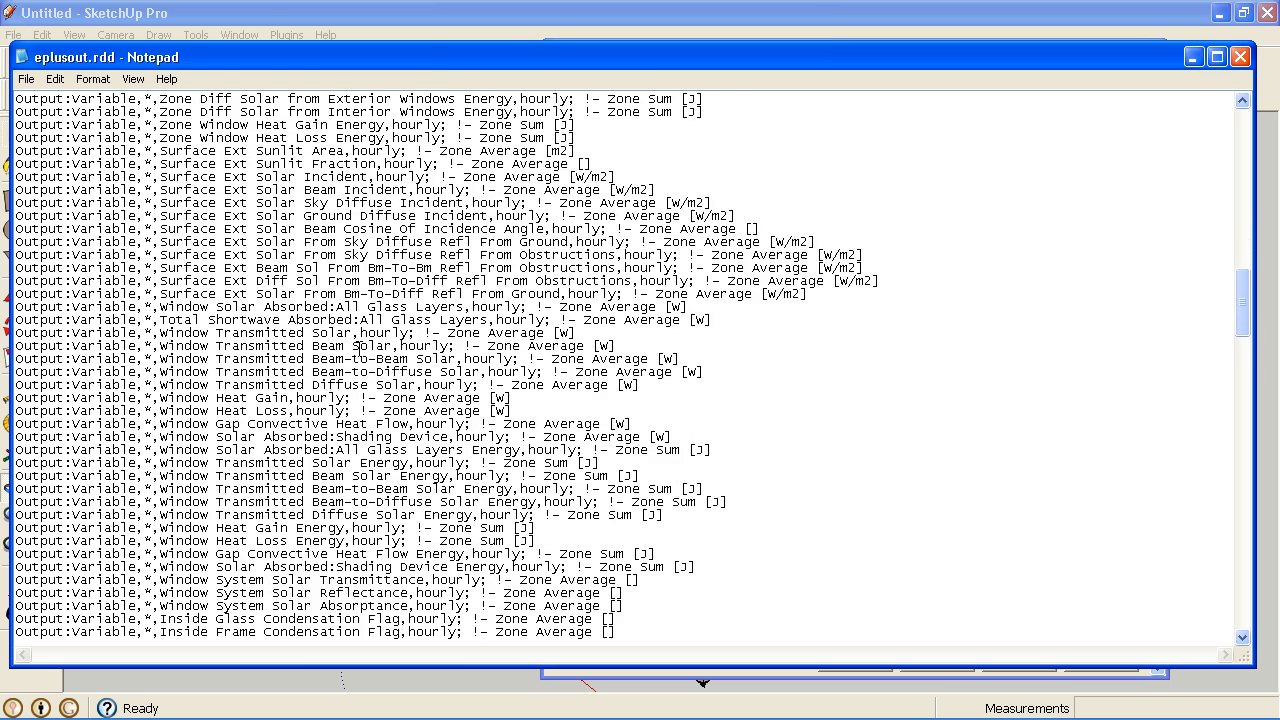
{"action": "scroll", "scroll_direction": "down", "scroll_amount": 3}
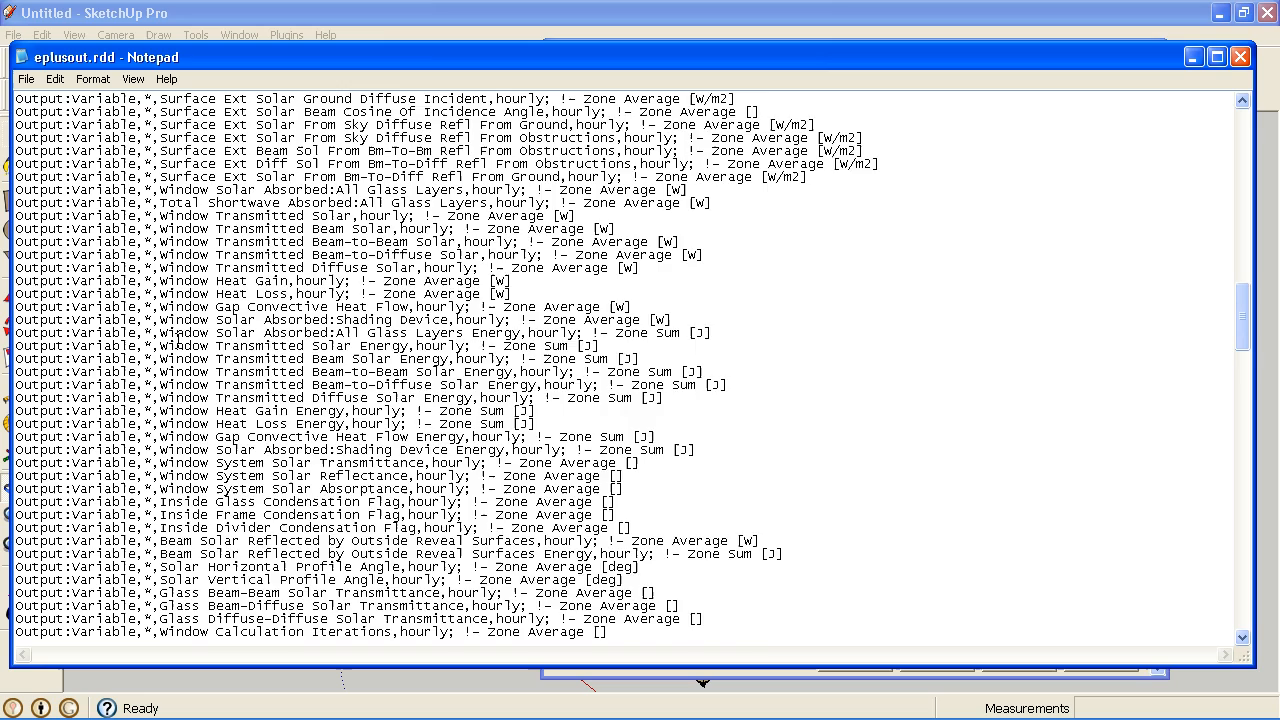
{"action": "scroll", "scroll_direction": "down", "scroll_amount": 3}
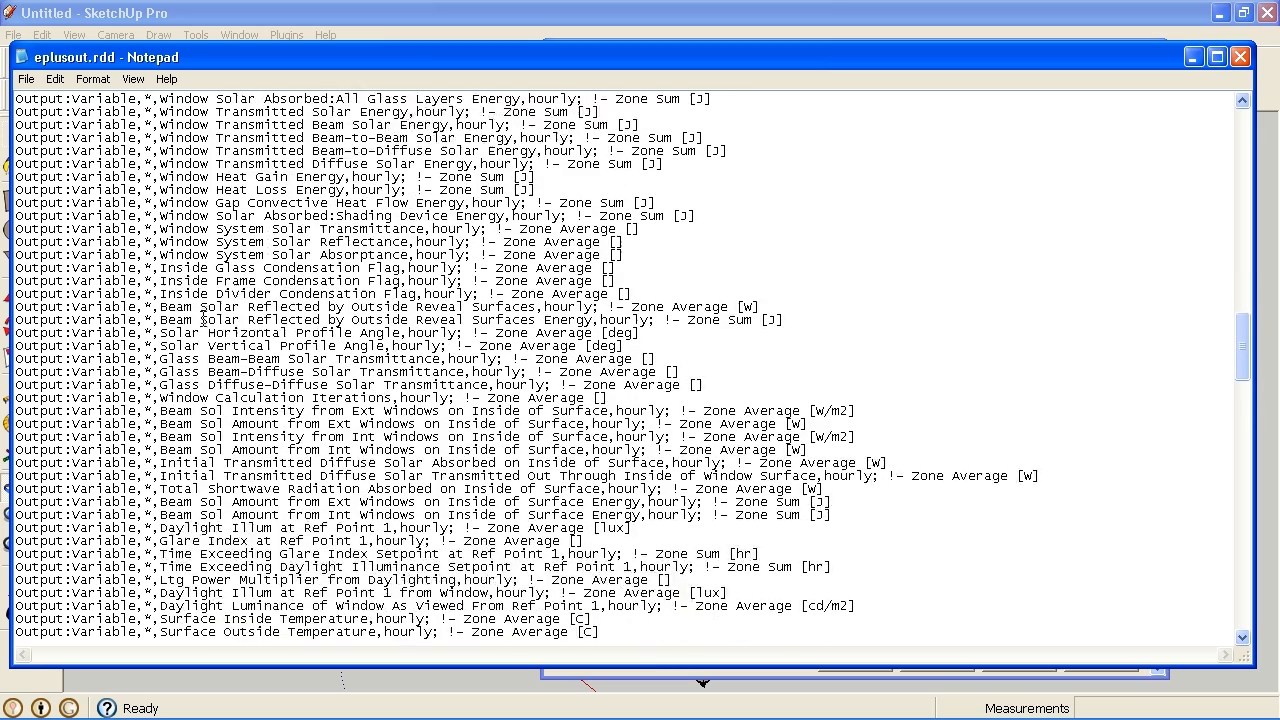
{"action": "scroll", "scroll_direction": "down", "scroll_amount": 3}
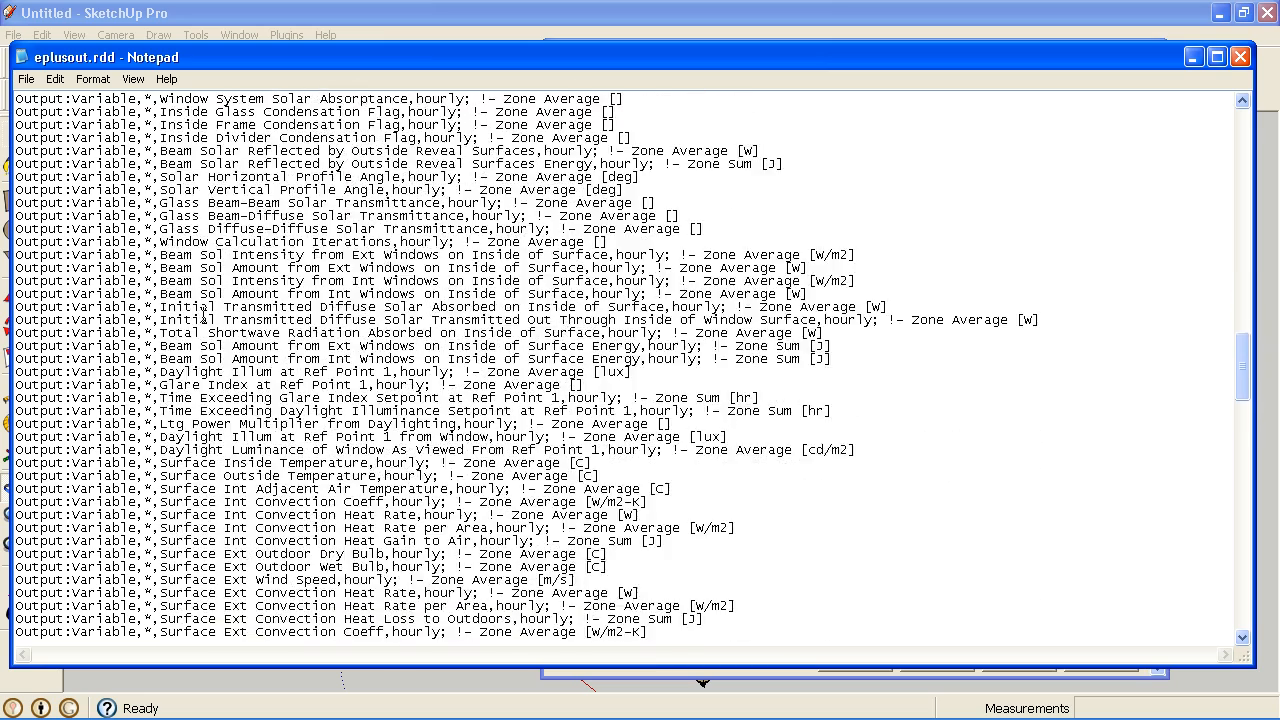
{"action": "scroll", "scroll_direction": "down", "scroll_amount": 3}
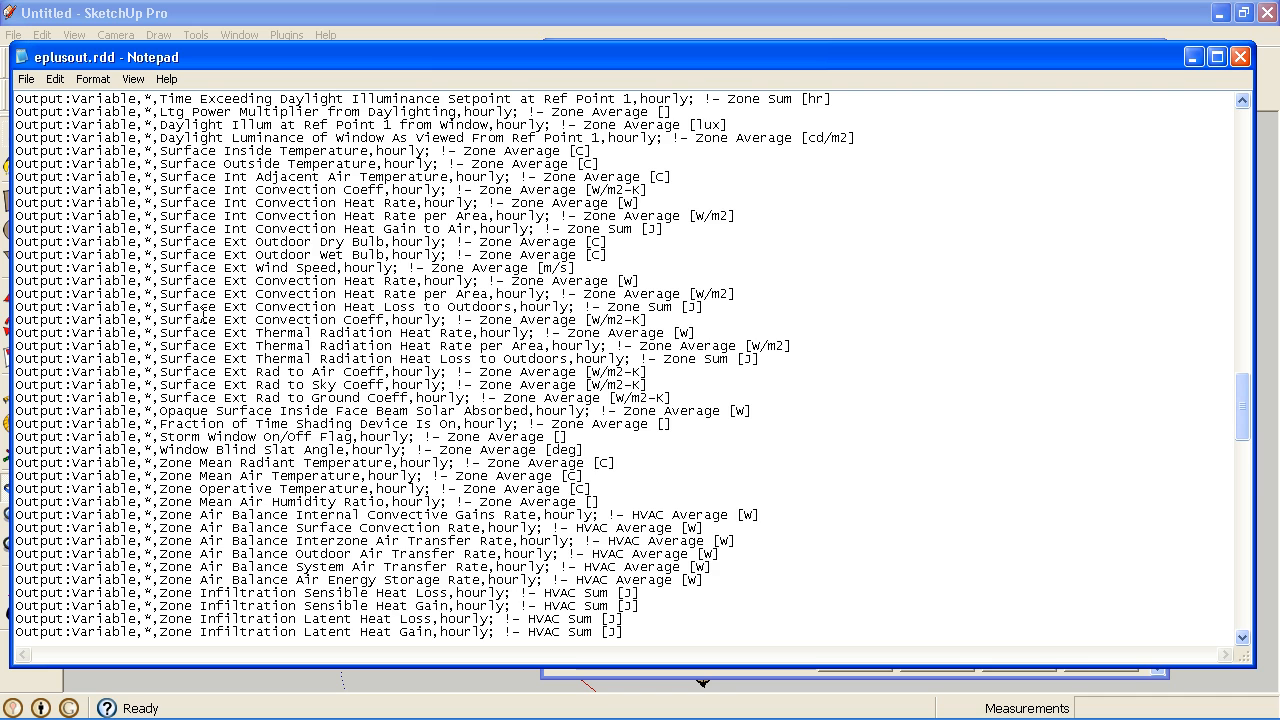
{"action": "scroll", "scroll_direction": "down", "scroll_amount": 3}
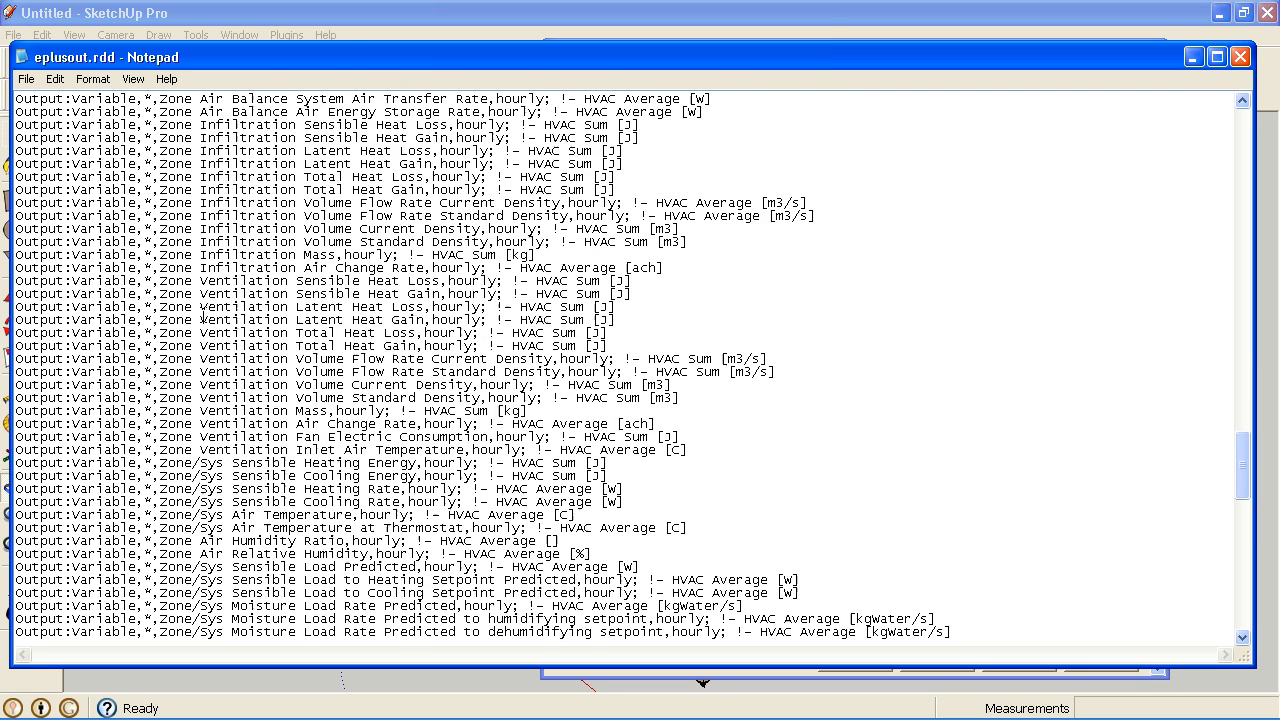
{"action": "mouse_move", "coordinate": [328, 462]}
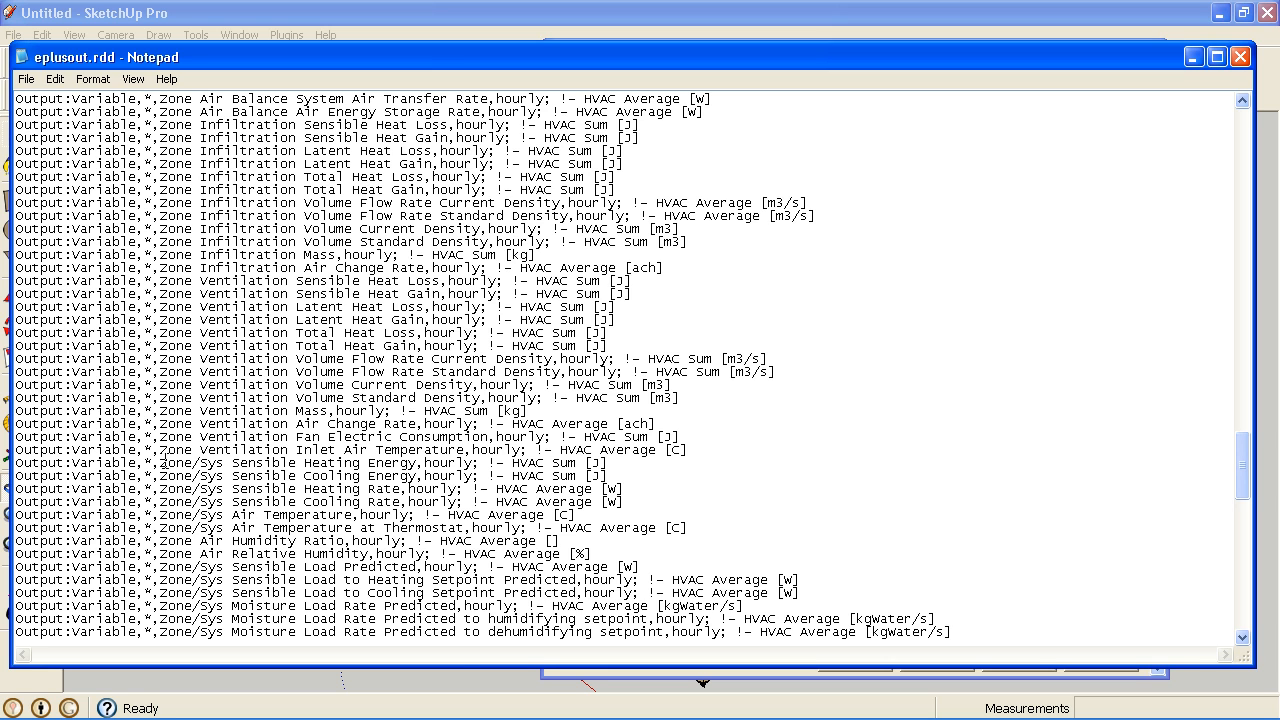
{"action": "triple_click", "coordinate": [300, 464]}
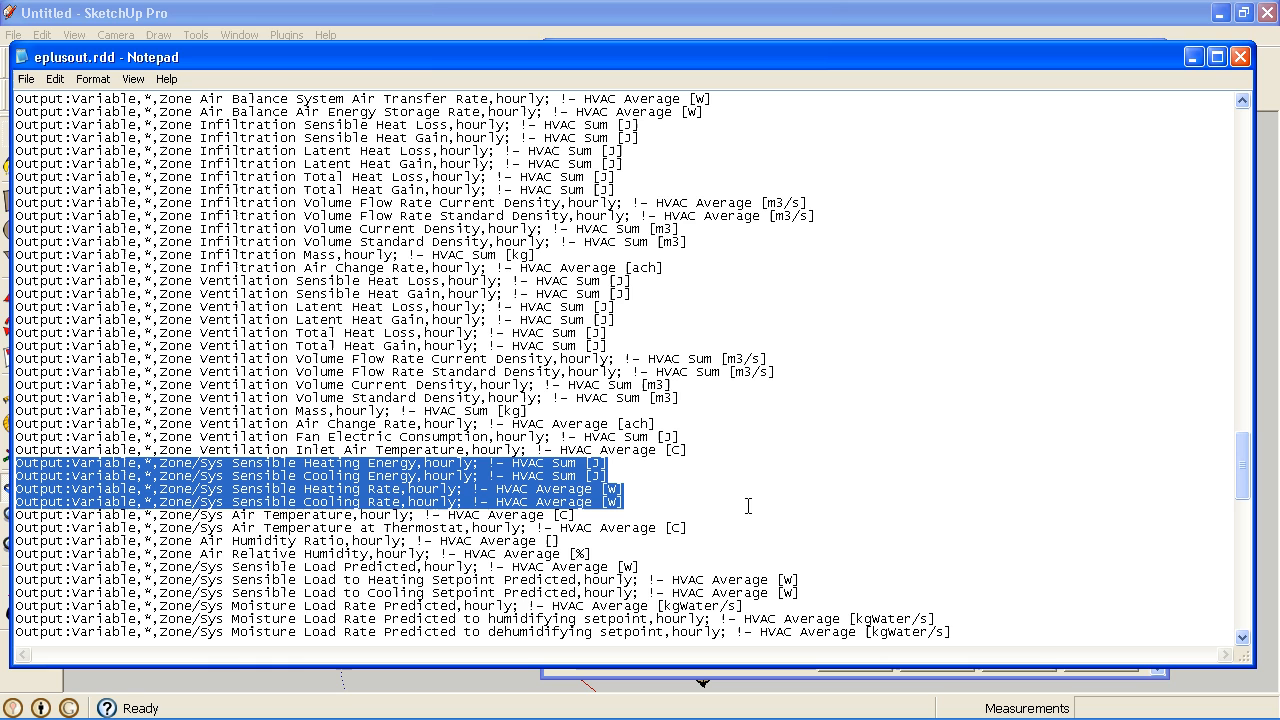
{"action": "mouse_move", "coordinate": [648, 544]}
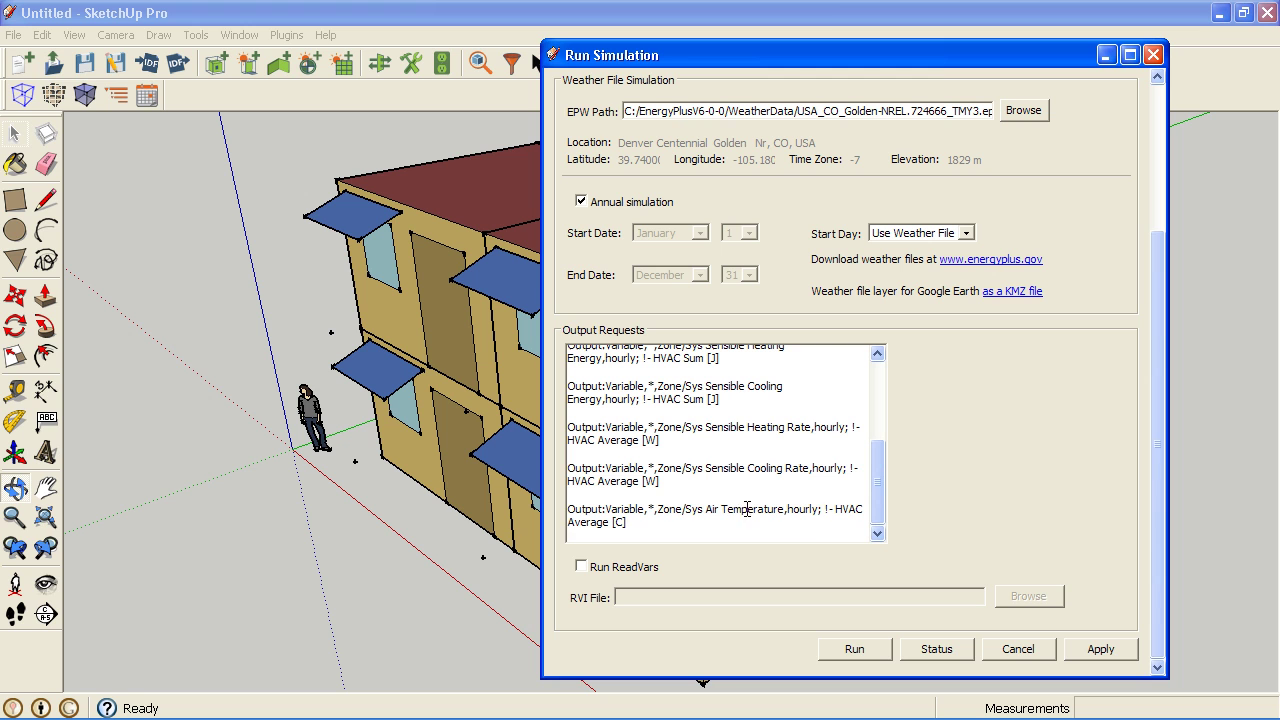
{"action": "mouse_move", "coordinate": [676, 510]}
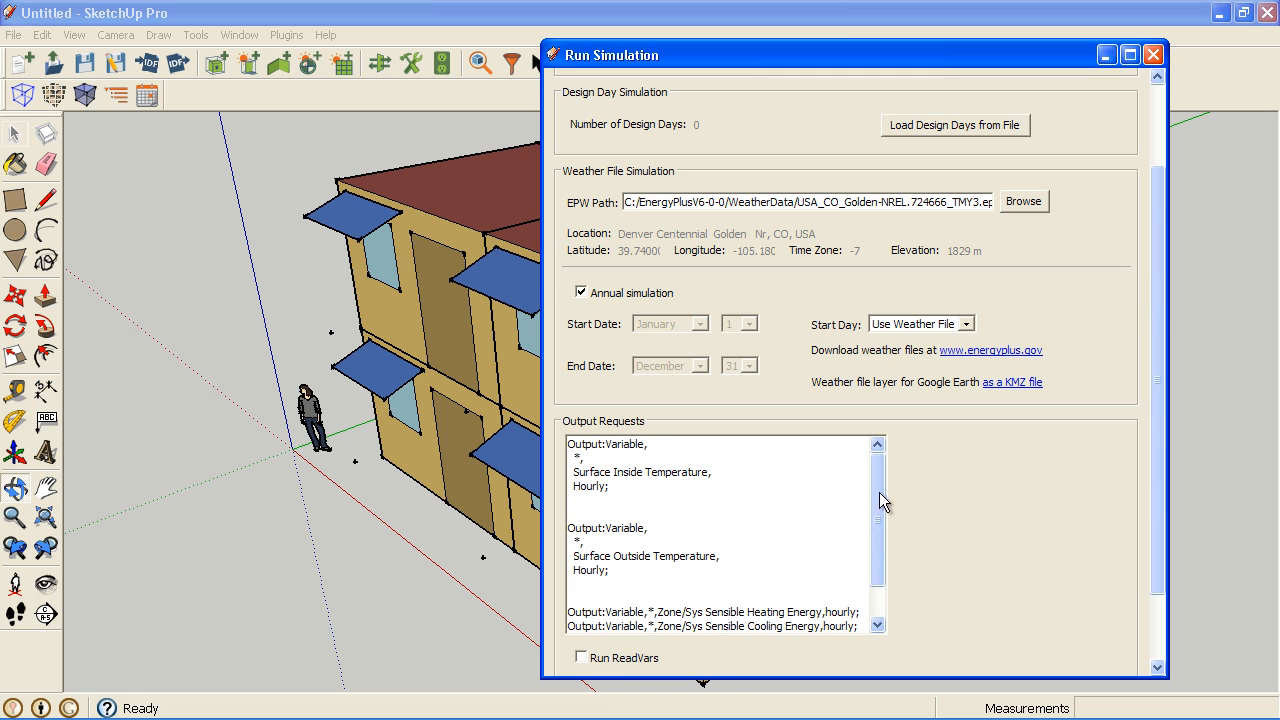
- With the lines pasted into Output Requests, select the Output:Variable keyword for lookup
{"action": "scroll", "scroll_direction": "down", "scroll_amount": 3}
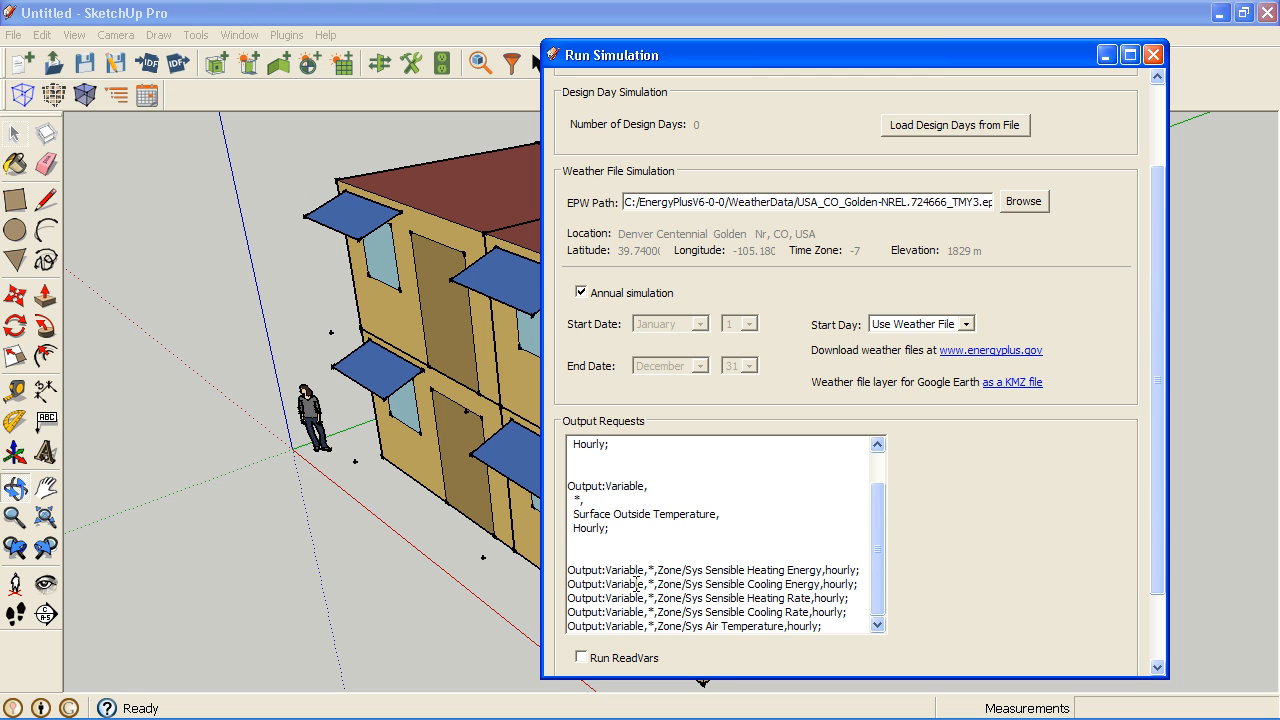
{"action": "double_click", "coordinate": [608, 572]}
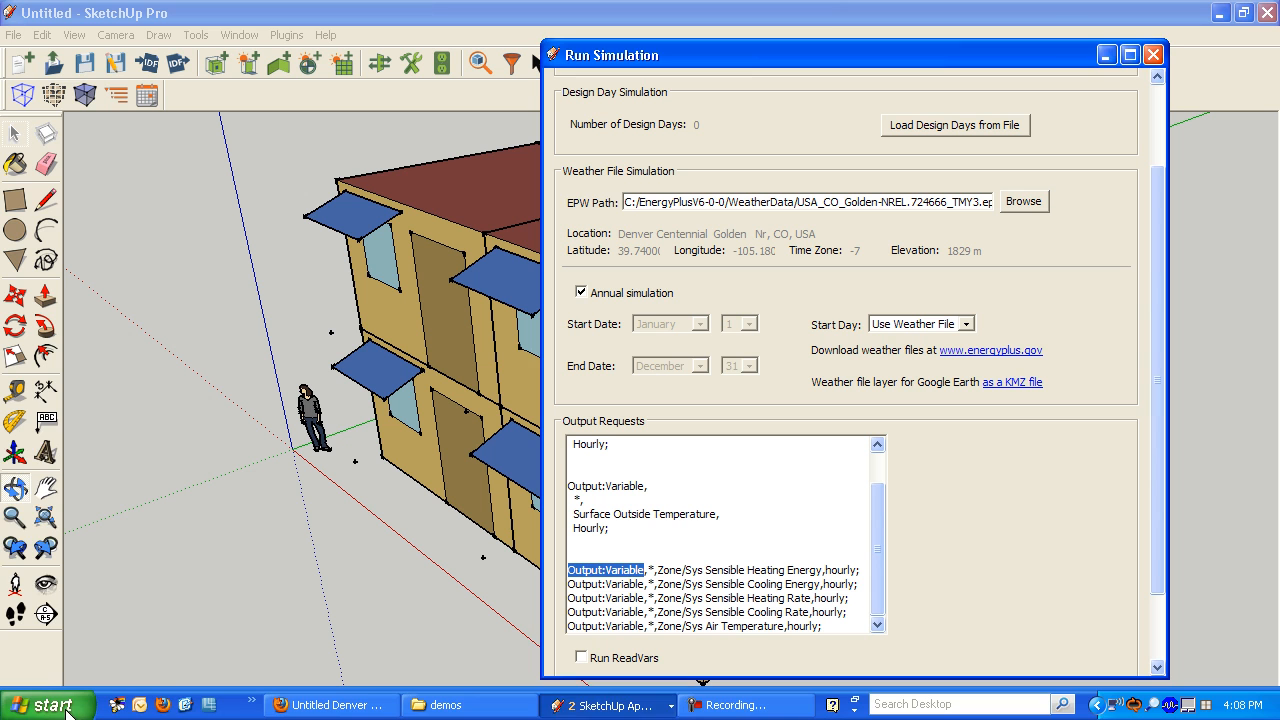
- Search the EnergyPlus documentation index for 'Output:Variable'
{"action": "left_click", "coordinate": [50, 700]}
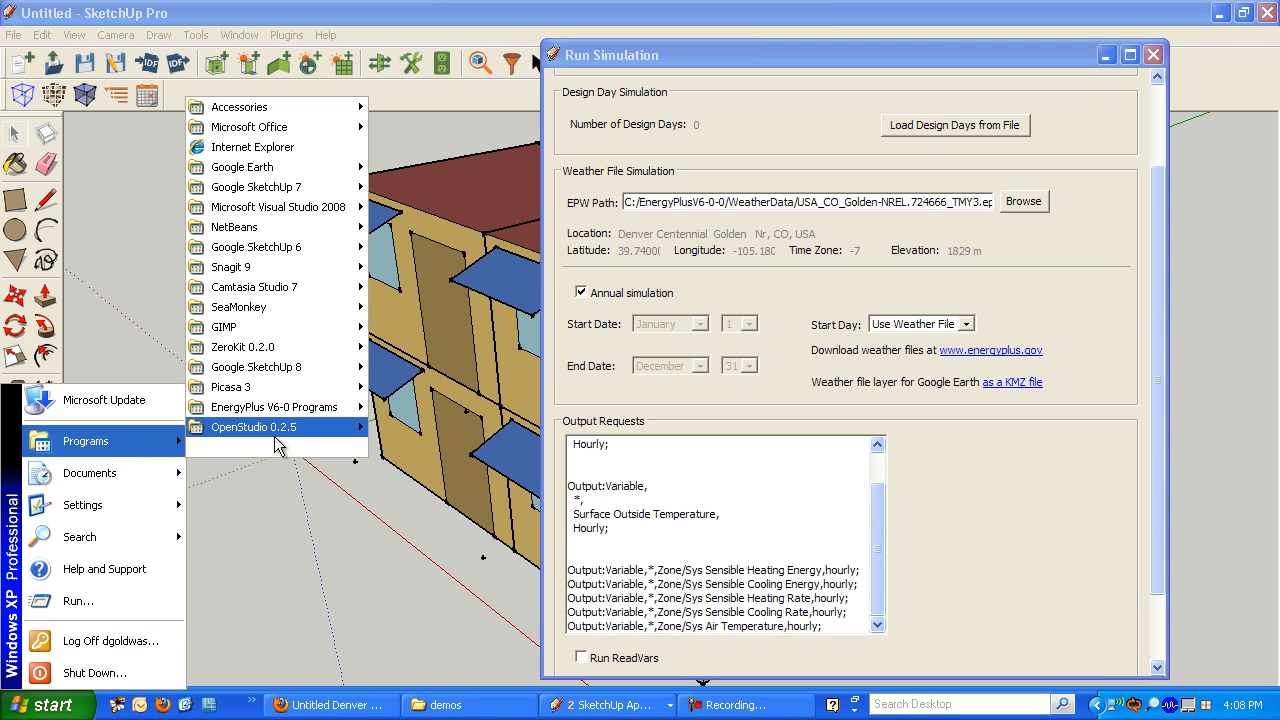
{"action": "mouse_move", "coordinate": [260, 408]}
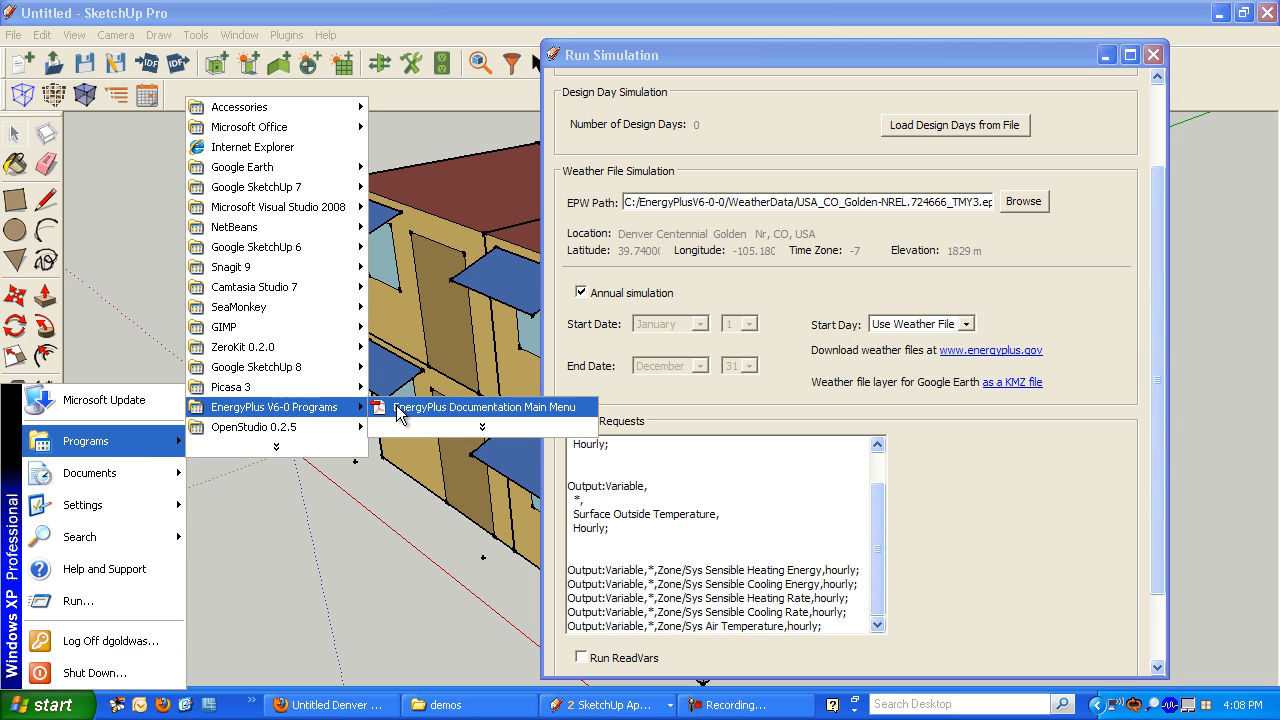
{"action": "left_click", "coordinate": [488, 406]}
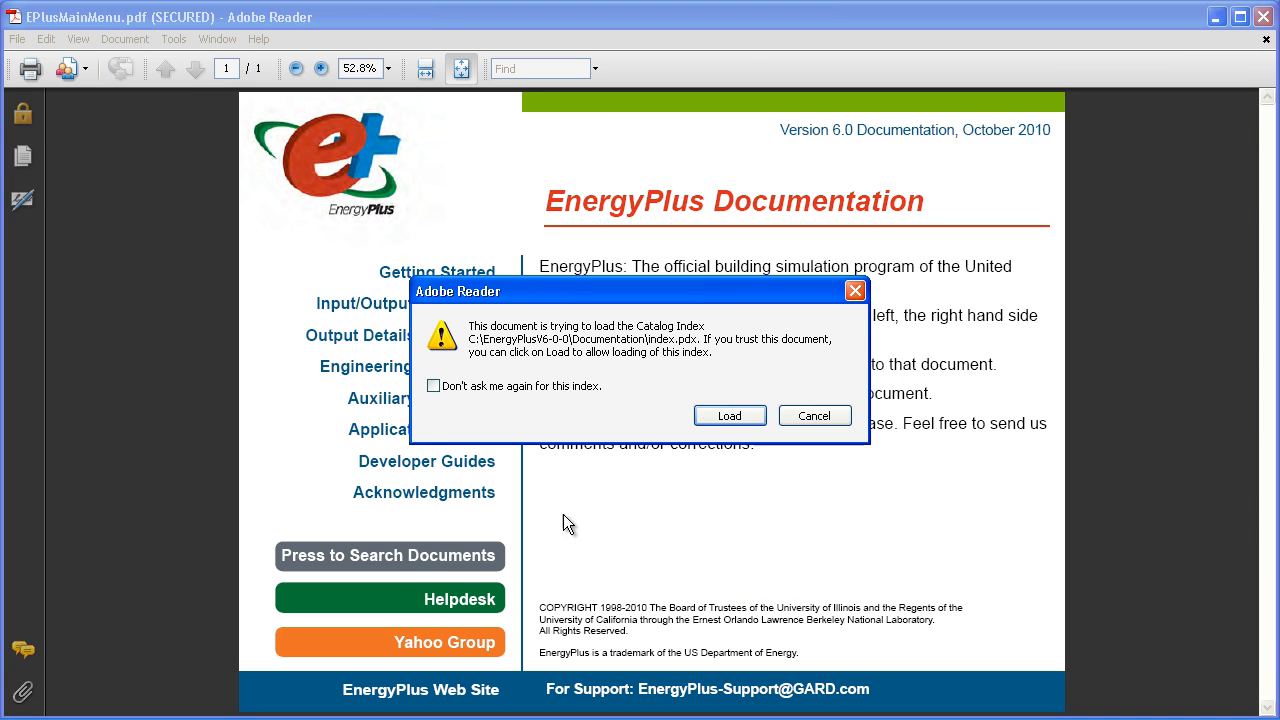
{"action": "left_click", "coordinate": [728, 414]}
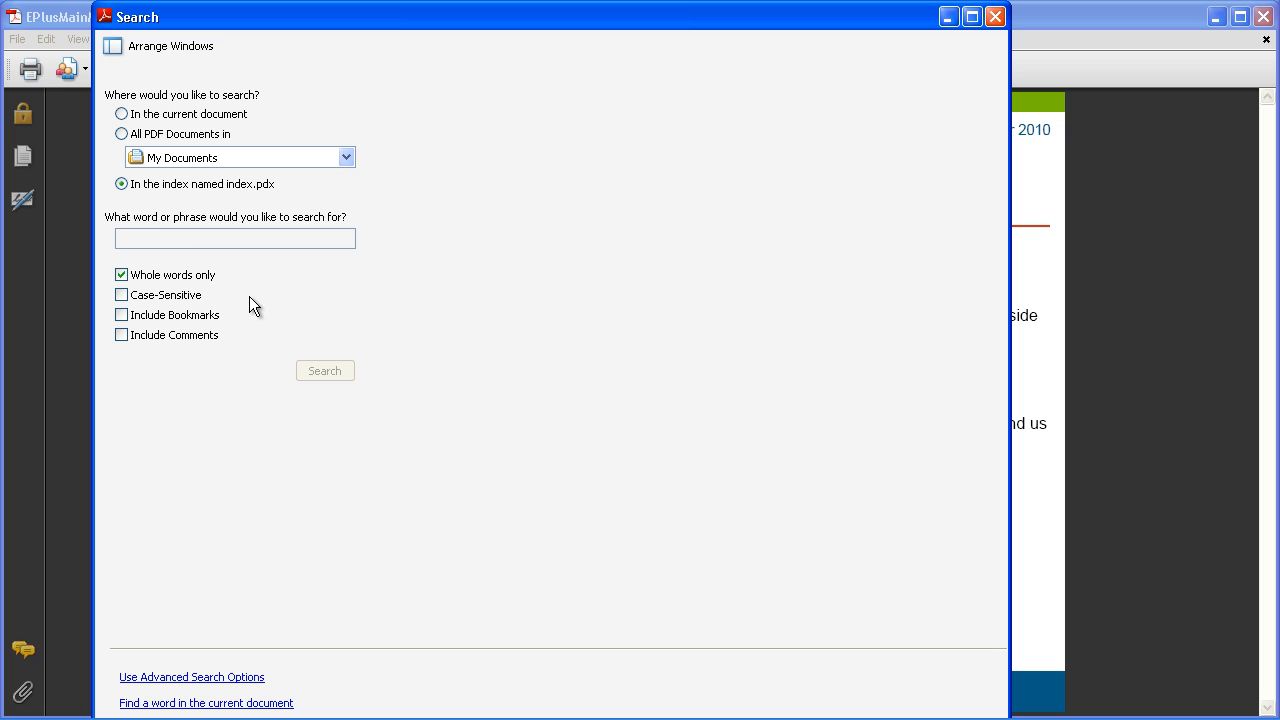
{"action": "type", "text": "Output:Variable"}
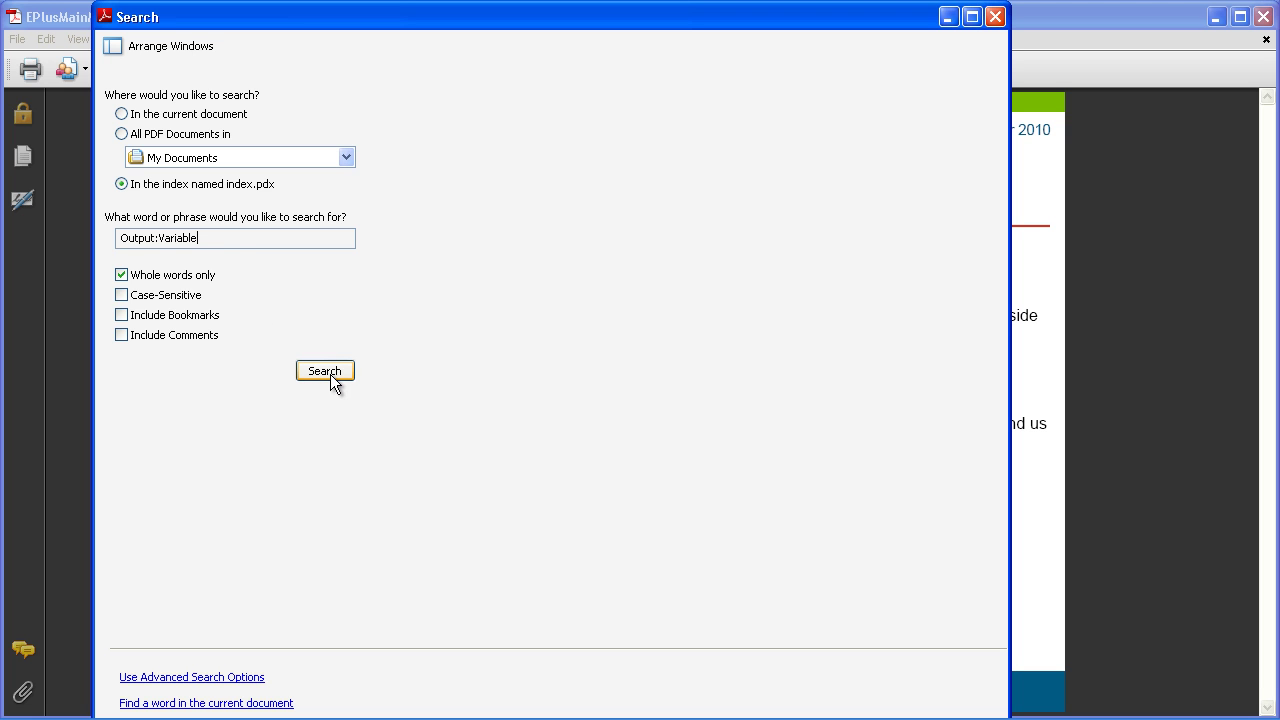
{"action": "left_click", "coordinate": [324, 370]}
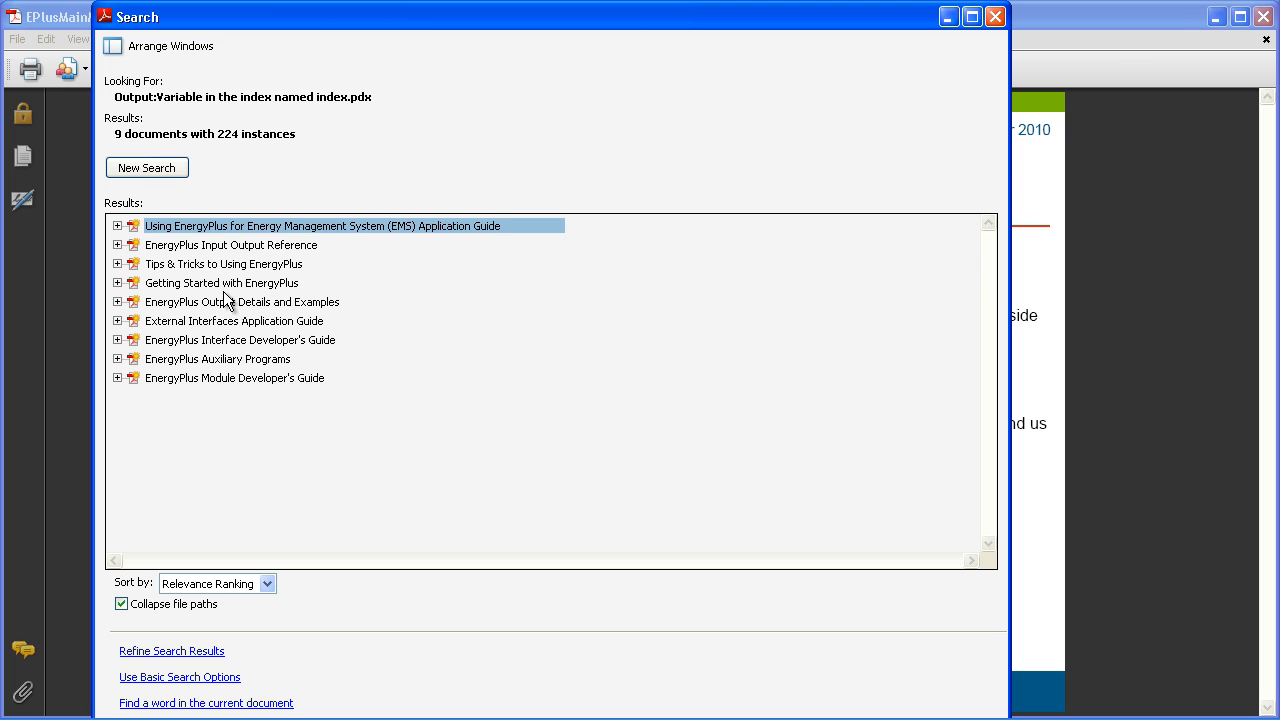
{"action": "mouse_move", "coordinate": [244, 244]}
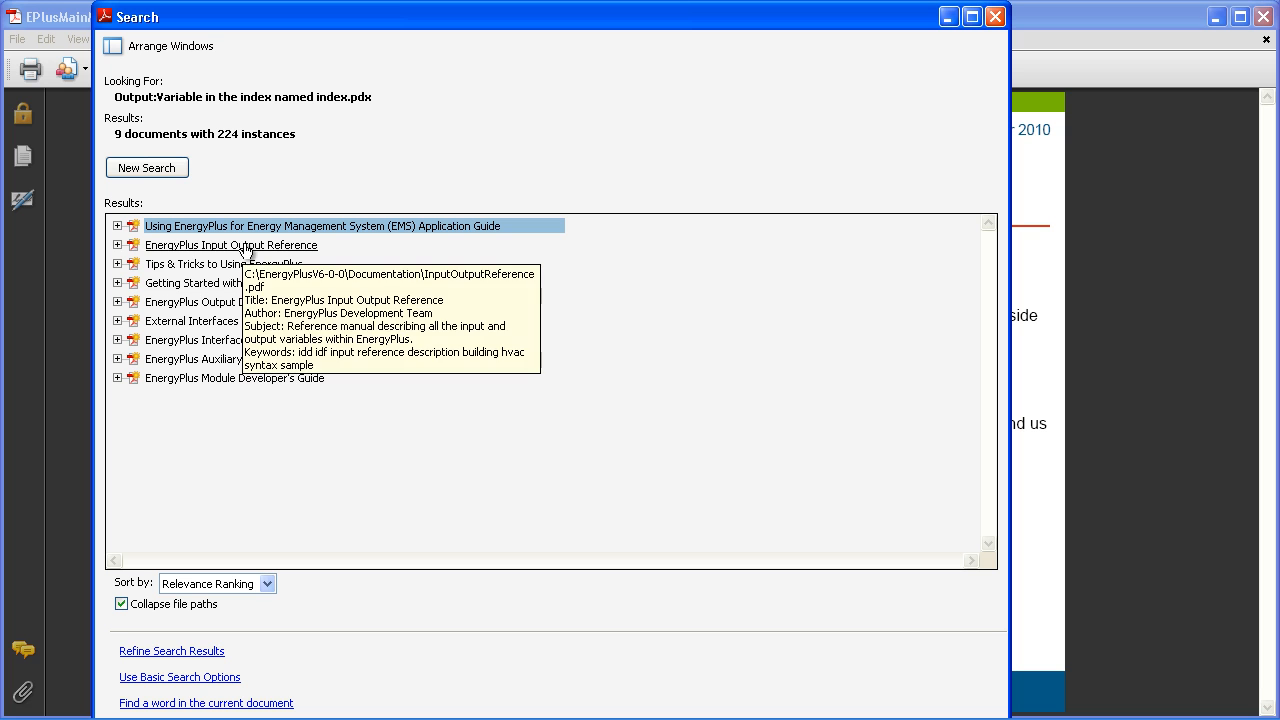
- Expand the Input Output Reference hits and open its first Output:Variable match
{"action": "left_click", "coordinate": [118, 244]}
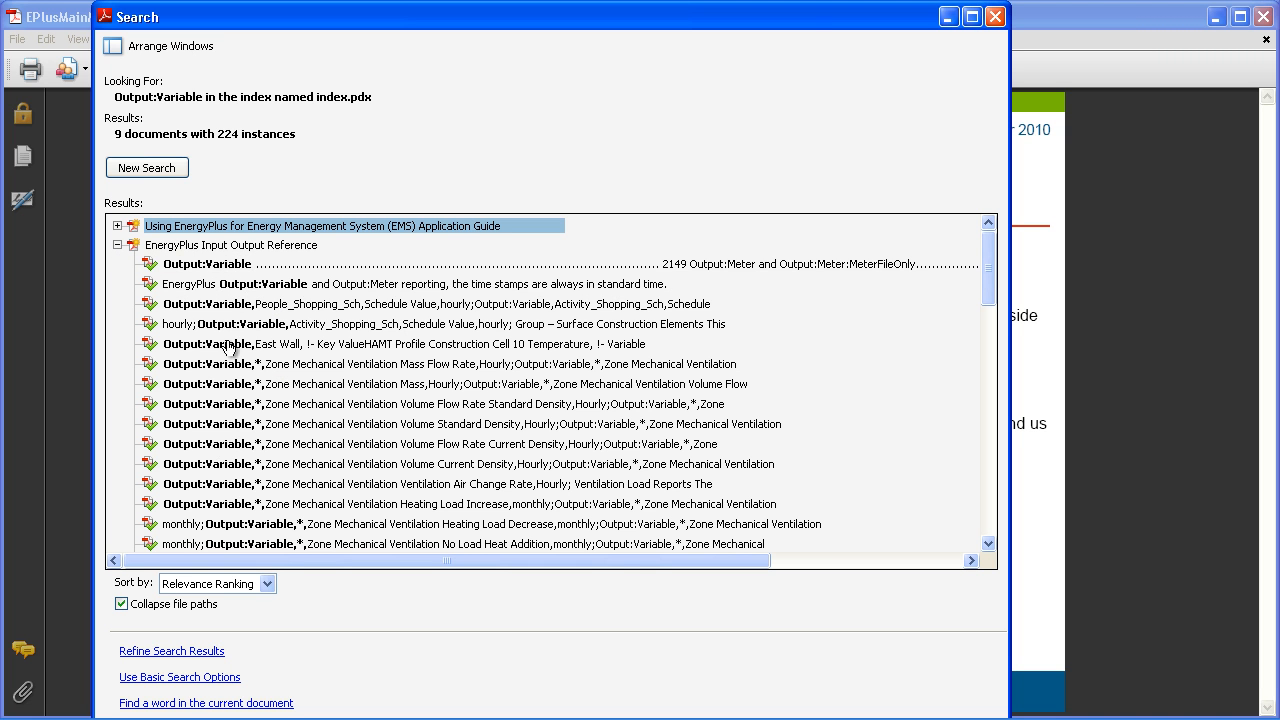
{"action": "left_click", "coordinate": [208, 264]}
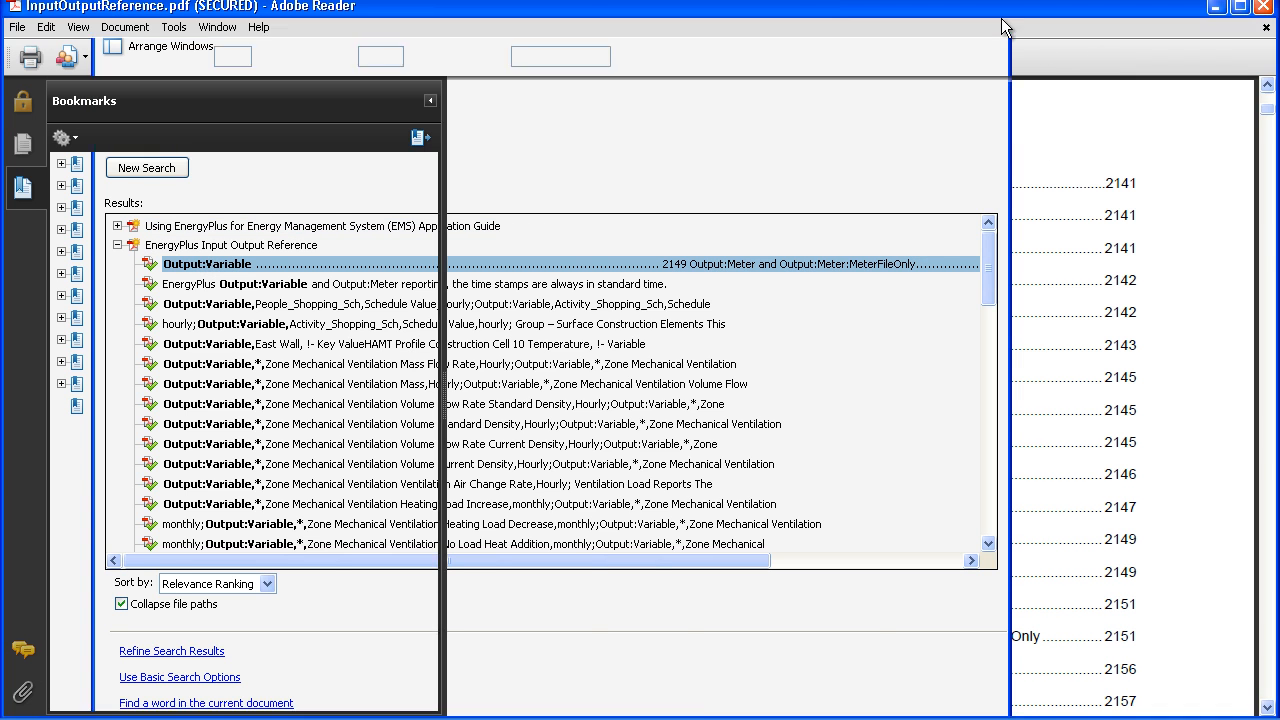
- Jump to the Output:Variable section and read through its key value, variable name, frequency and schedule fields
{"action": "left_click", "coordinate": [206, 264]}
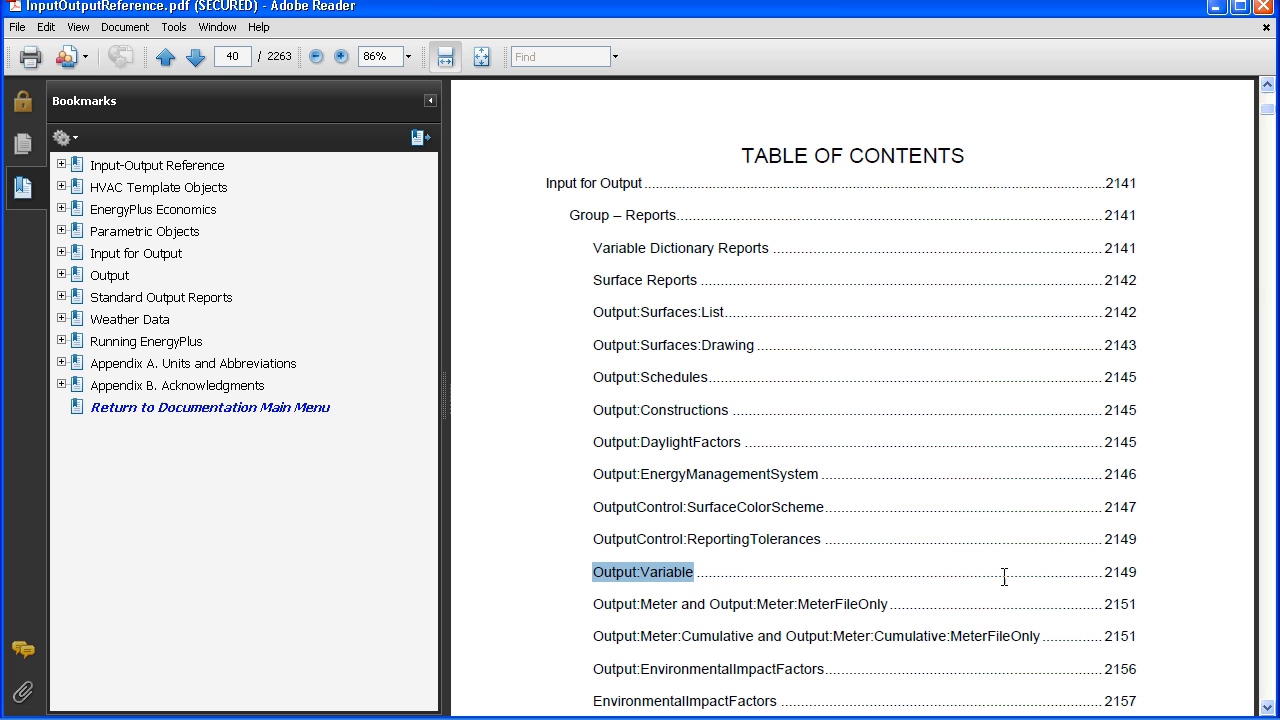
{"action": "left_click", "coordinate": [636, 572]}
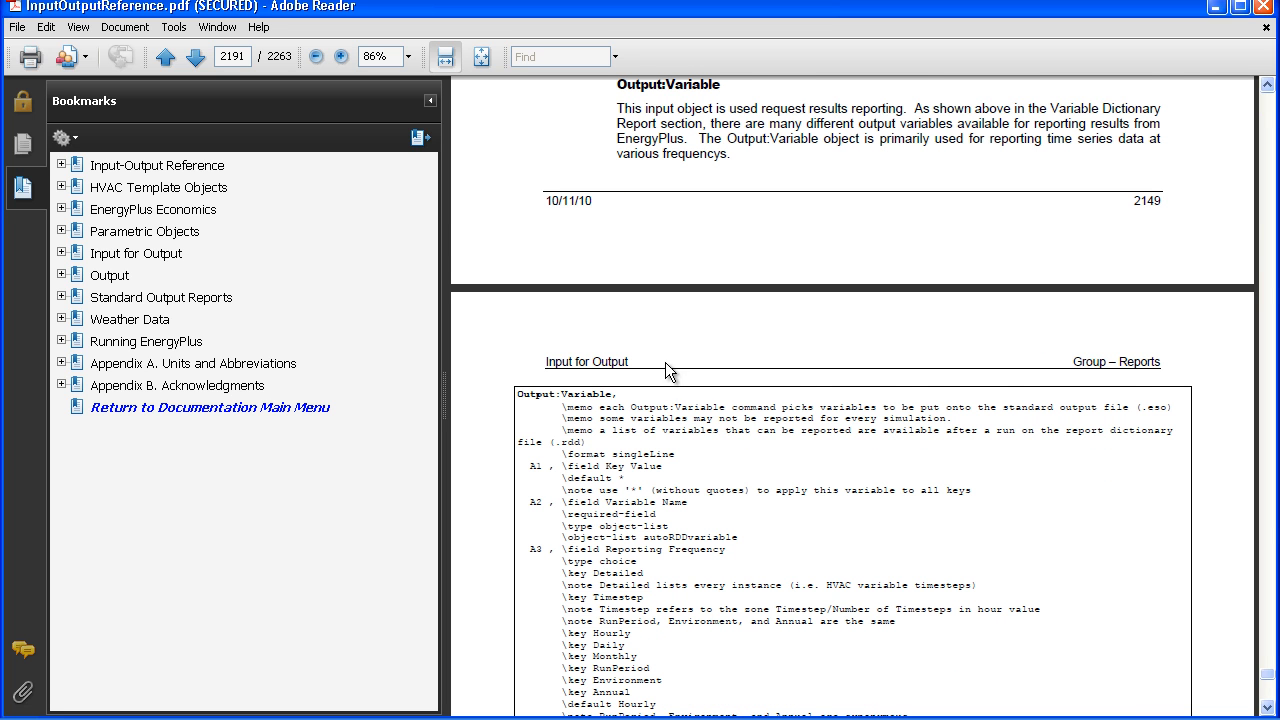
{"action": "scroll", "scroll_direction": "down", "scroll_amount": 3}
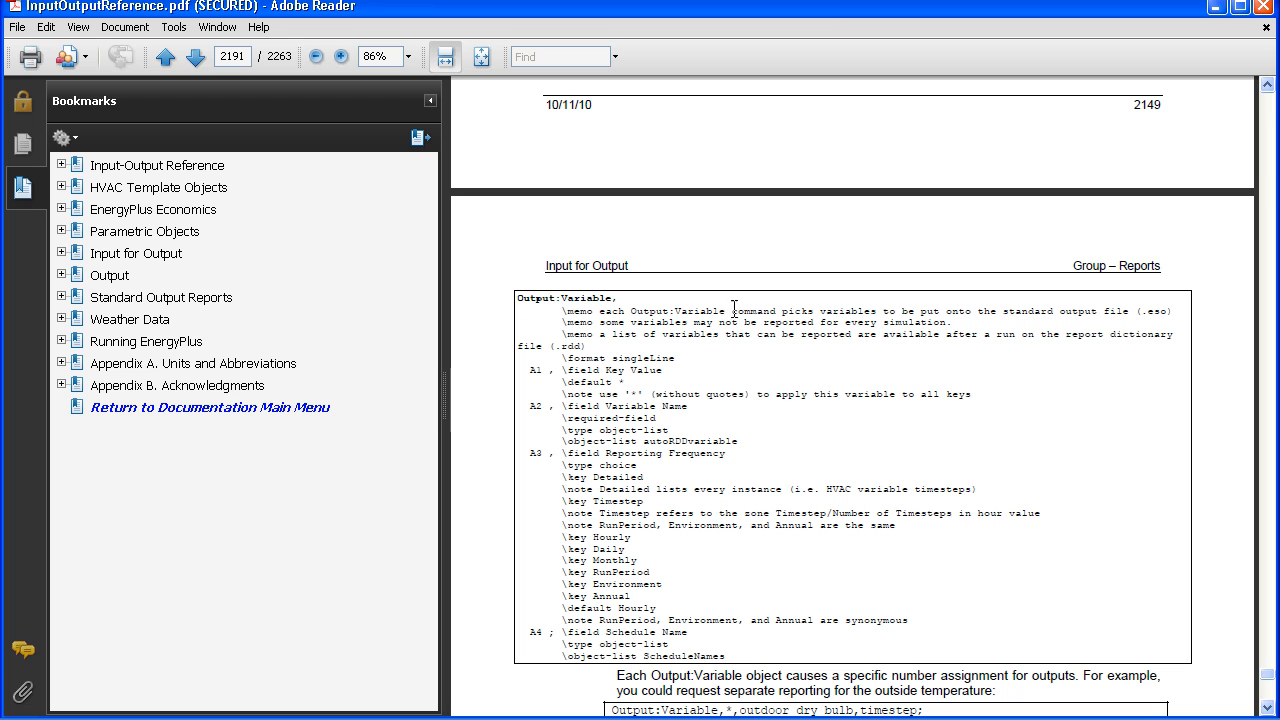
{"action": "mouse_move", "coordinate": [516, 344]}
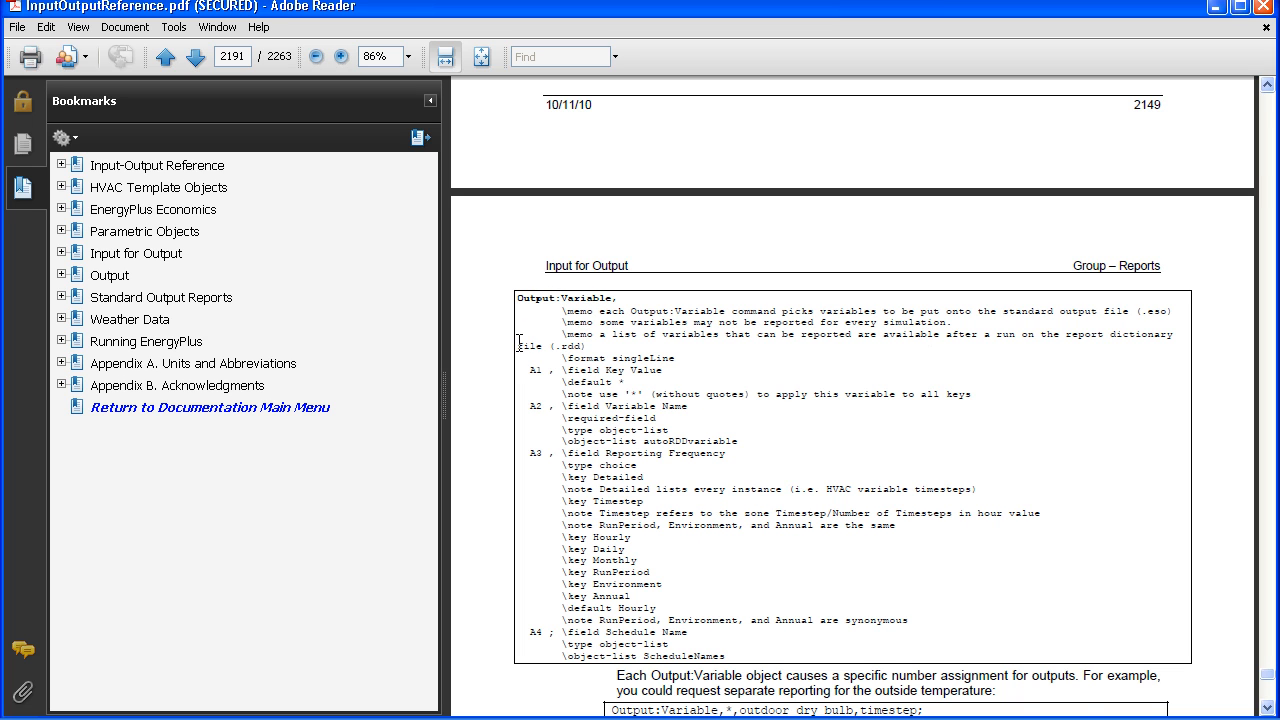
{"action": "mouse_move", "coordinate": [660, 464]}
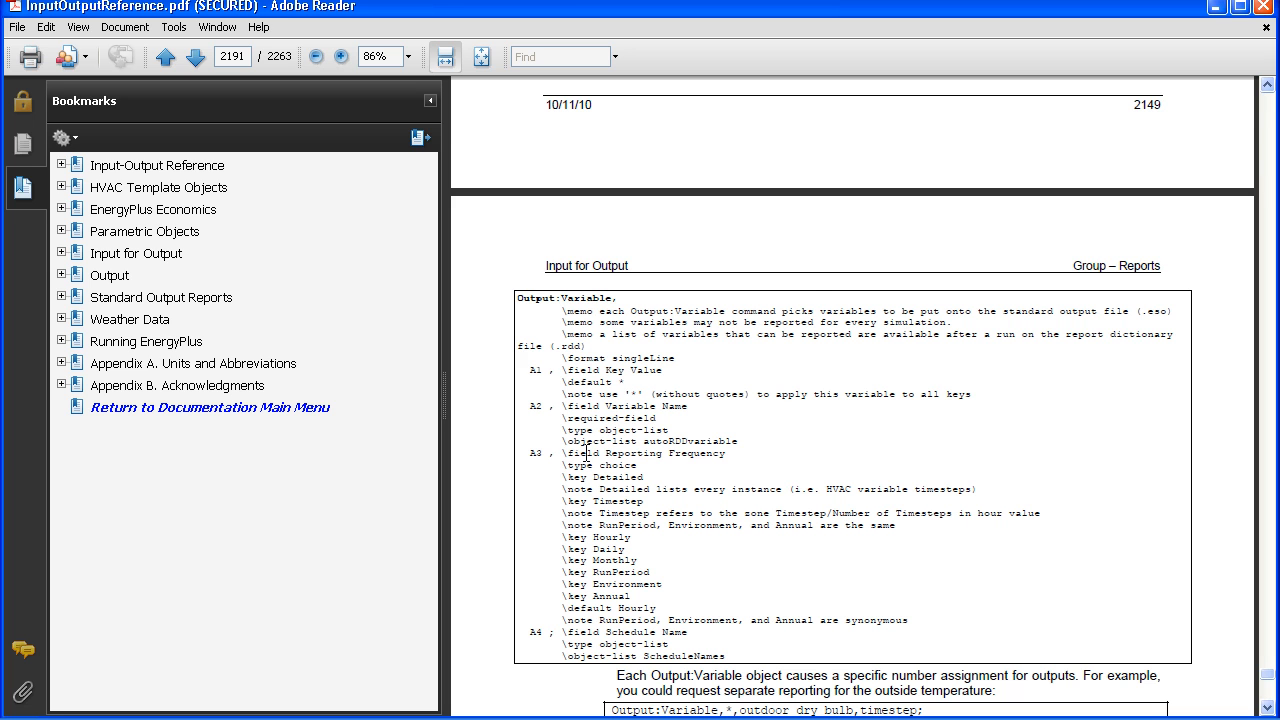
{"action": "scroll", "scroll_direction": "down", "scroll_amount": 3}
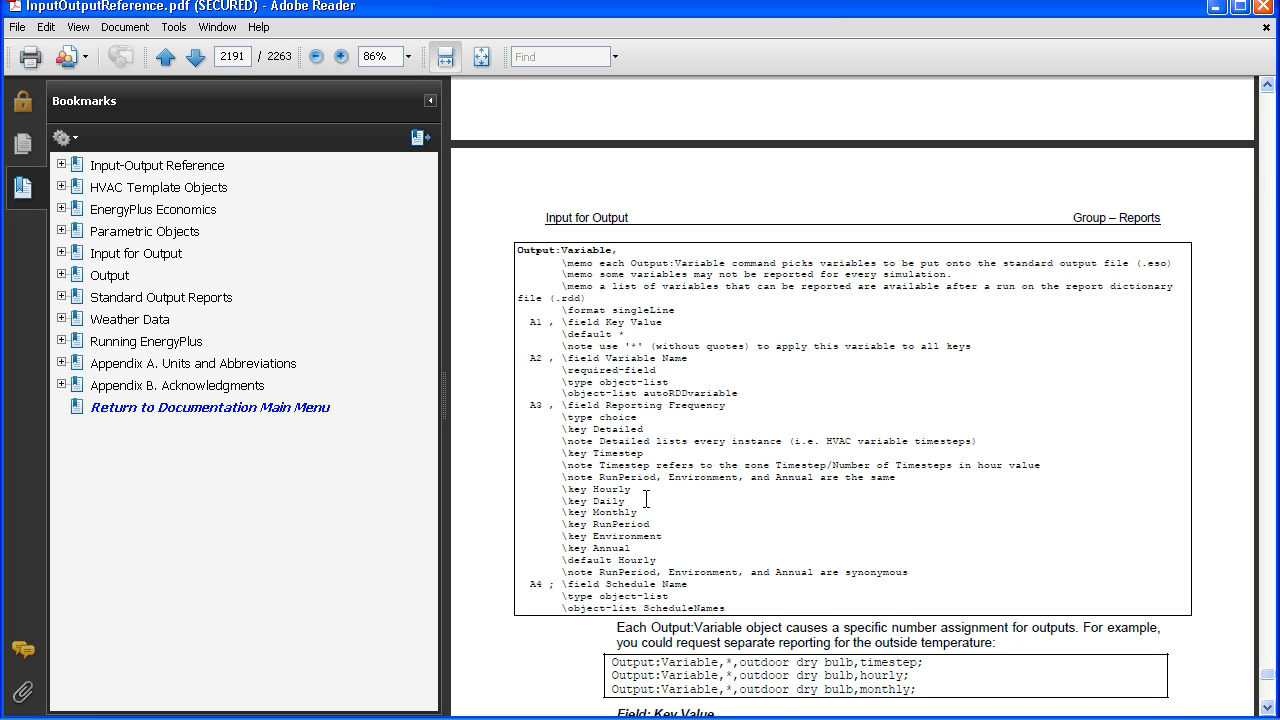
{"action": "mouse_move", "coordinate": [622, 504]}
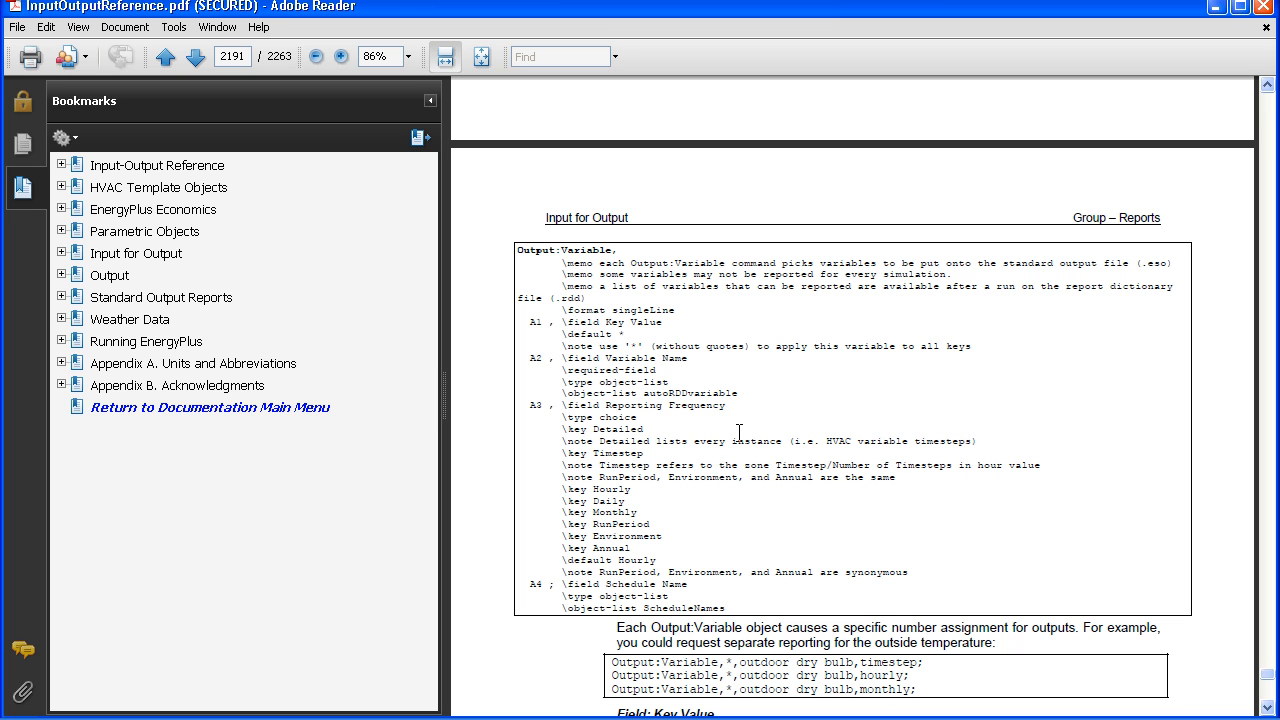
{"action": "mouse_move", "coordinate": [720, 444]}
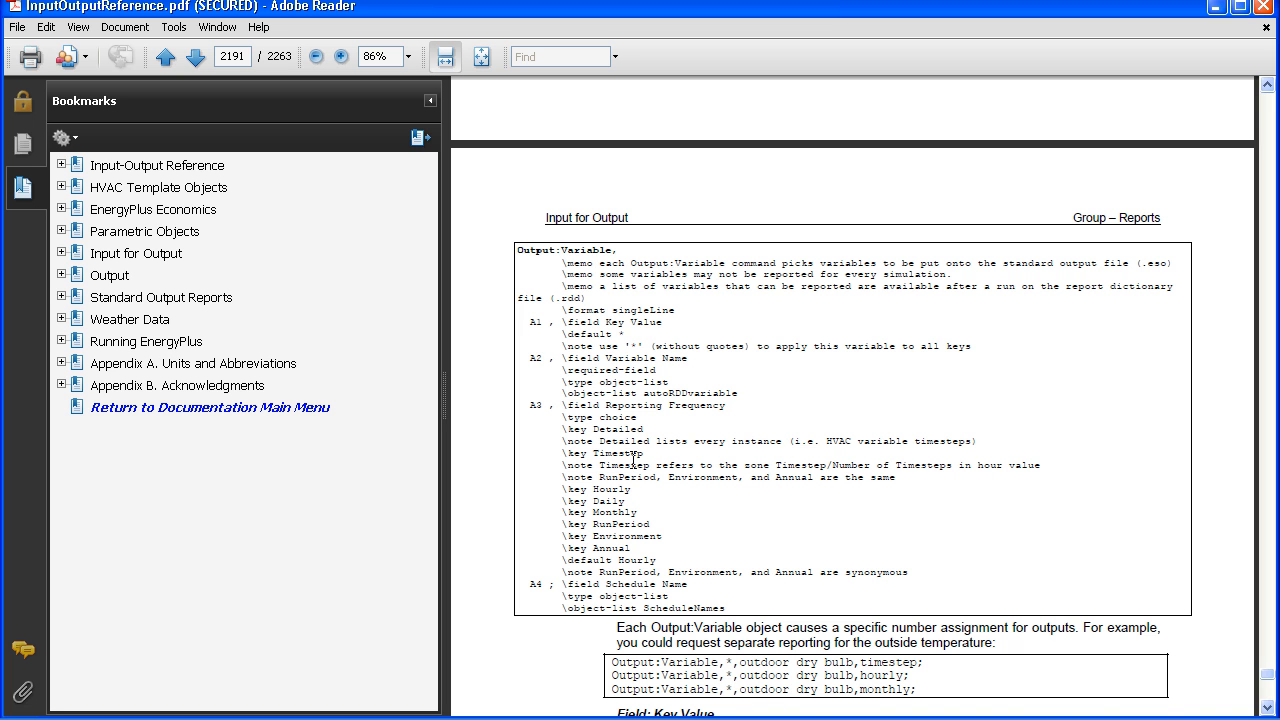
{"action": "scroll", "scroll_direction": "down", "scroll_amount": 3}
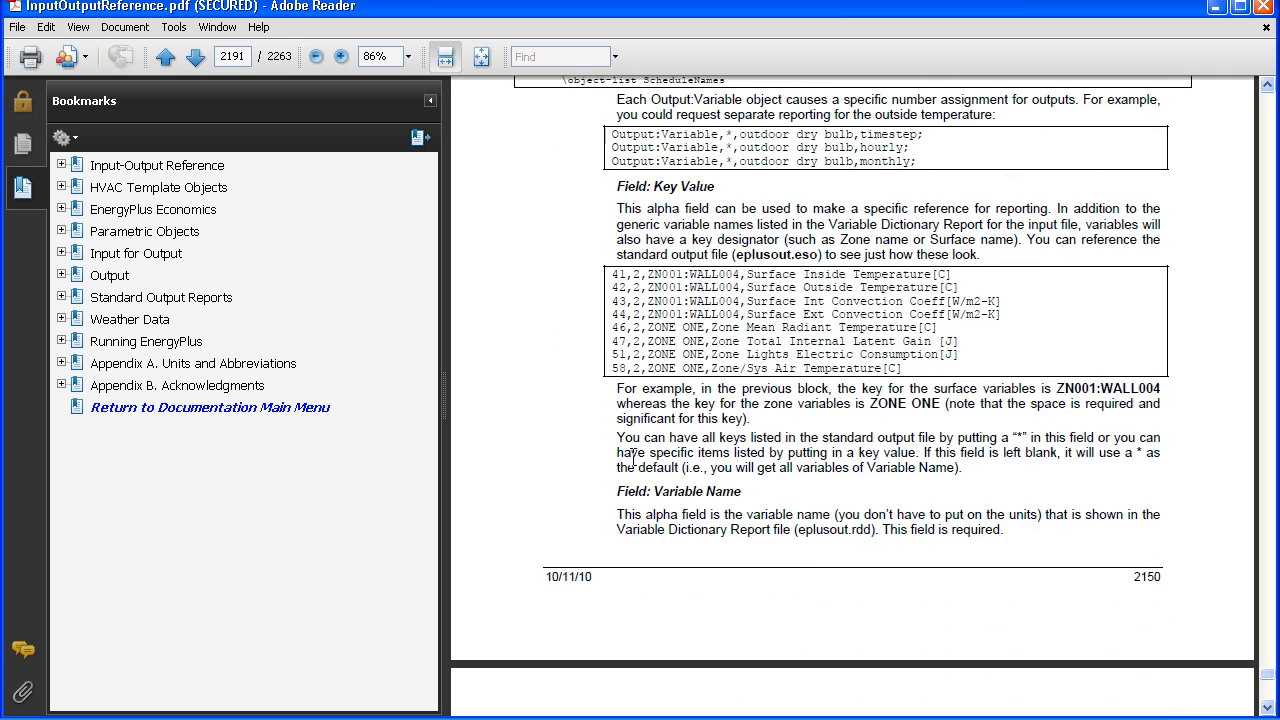
{"action": "scroll", "scroll_direction": "down", "scroll_amount": 3}
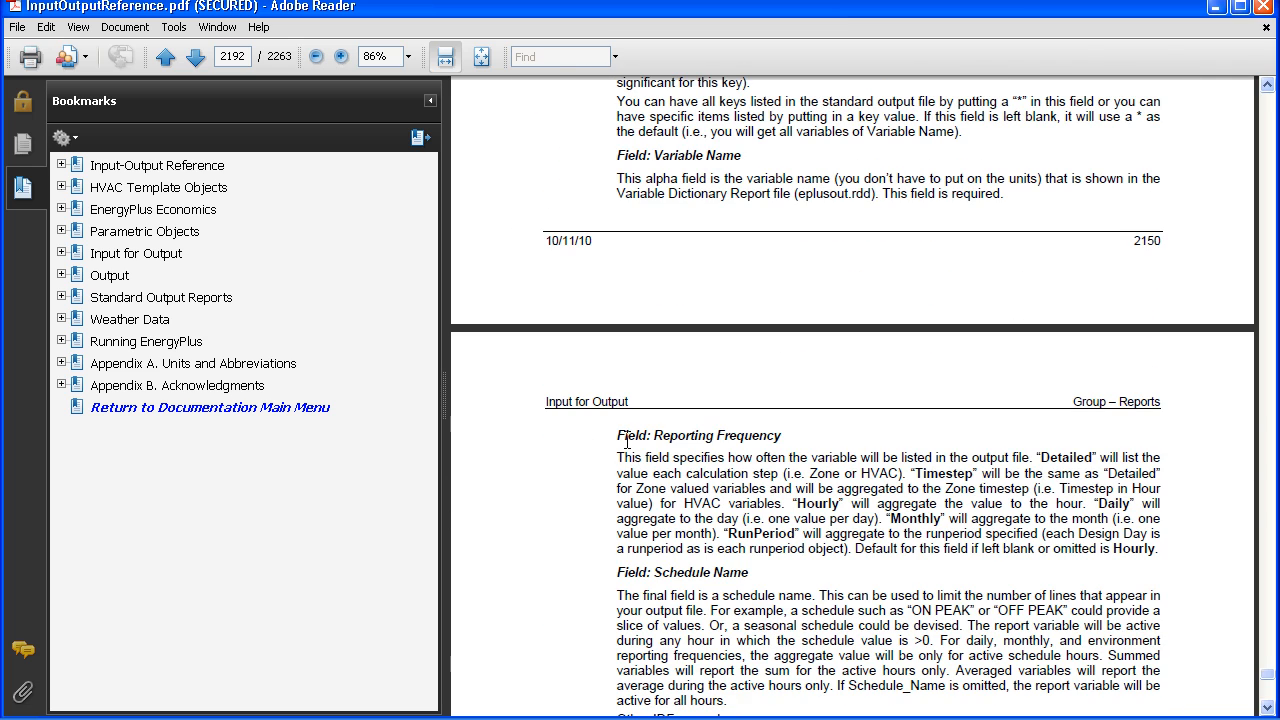
{"action": "mouse_move", "coordinate": [784, 480]}
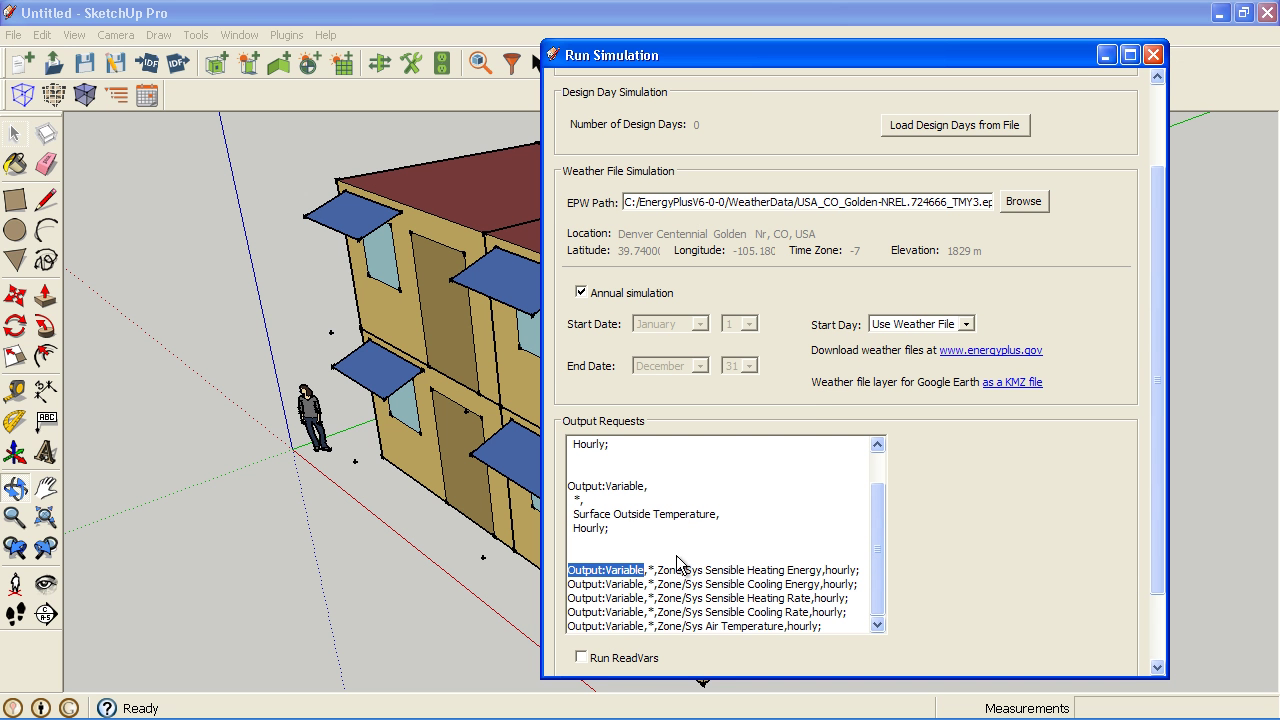
{"action": "mouse_move", "coordinate": [840, 564]}
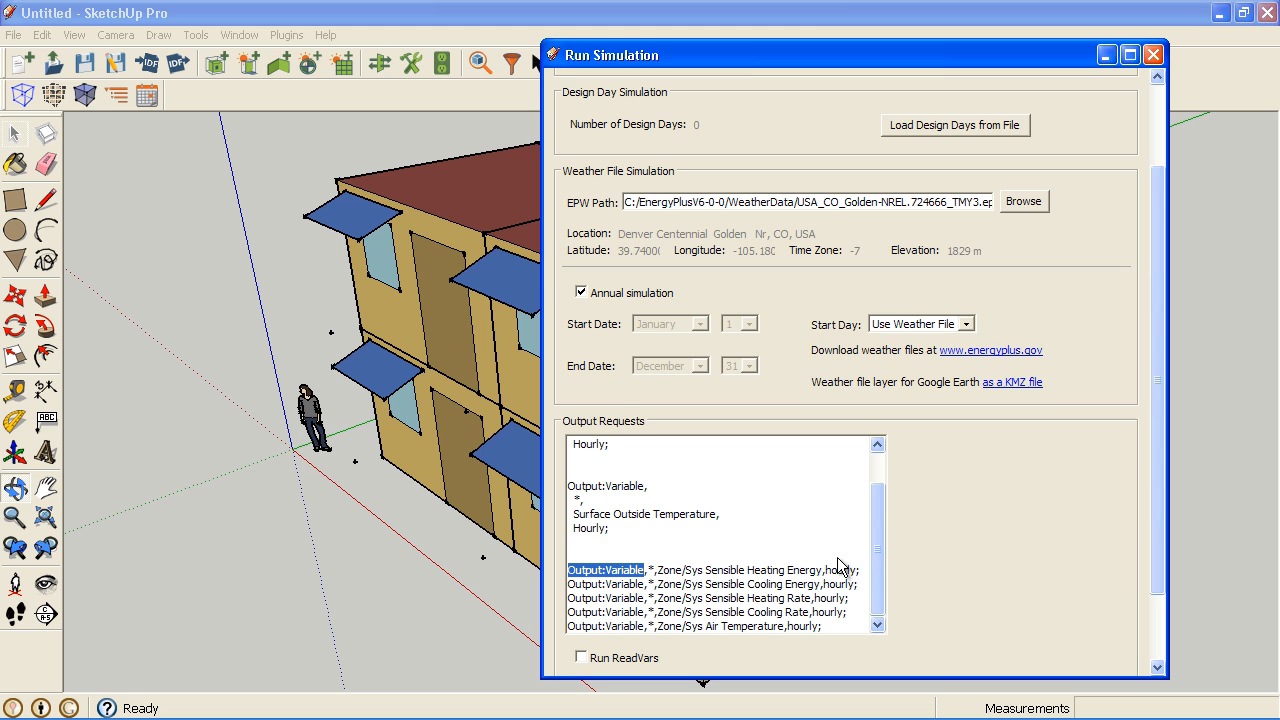
- Launch the annual run with the added output requests via Run
{"action": "scroll", "scroll_direction": "down", "scroll_amount": 3}
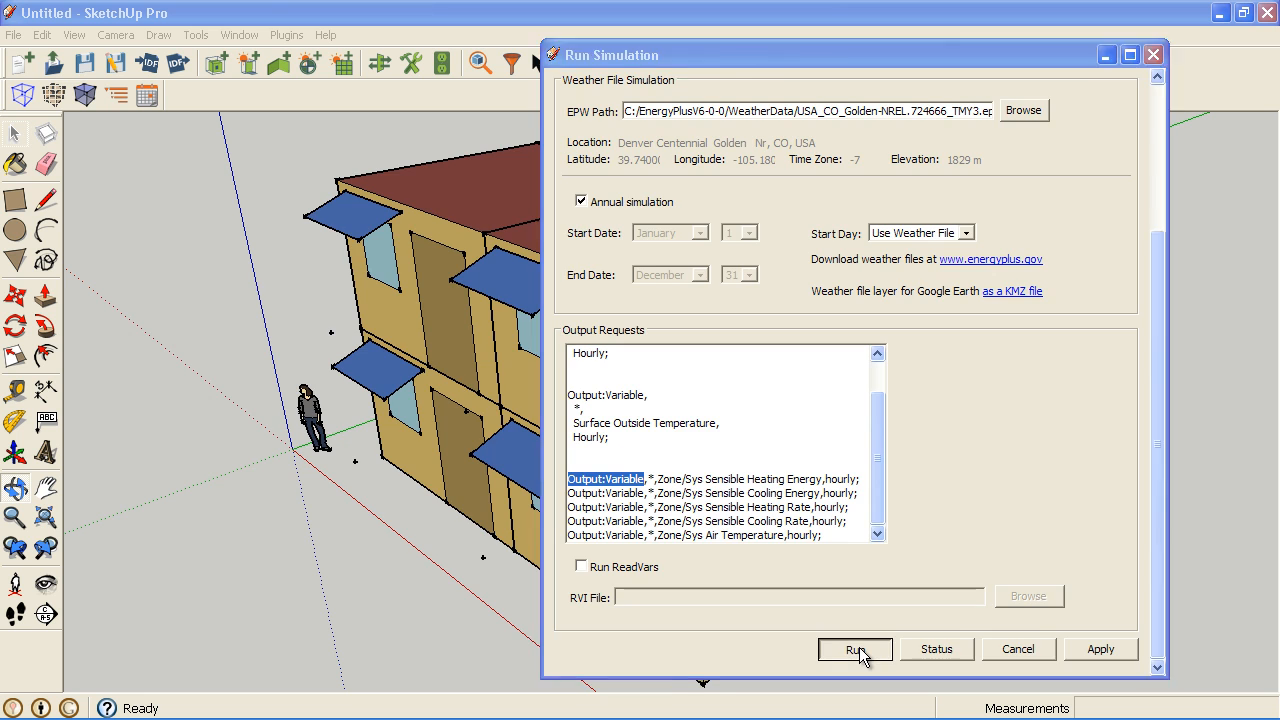
{"action": "left_click", "coordinate": [852, 648]}
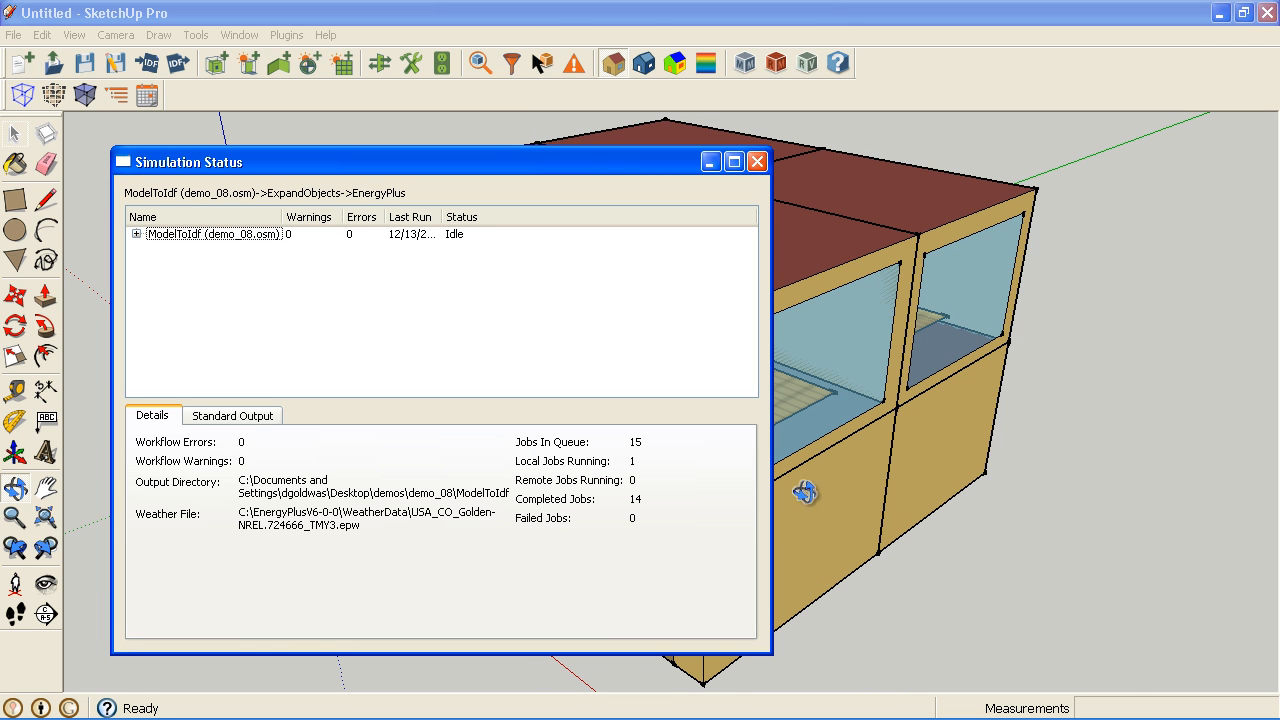
- Expand the ModelToIdf and ExpandObjects job nodes and show the Standard Output log with the run time
{"action": "left_click", "coordinate": [136, 232]}
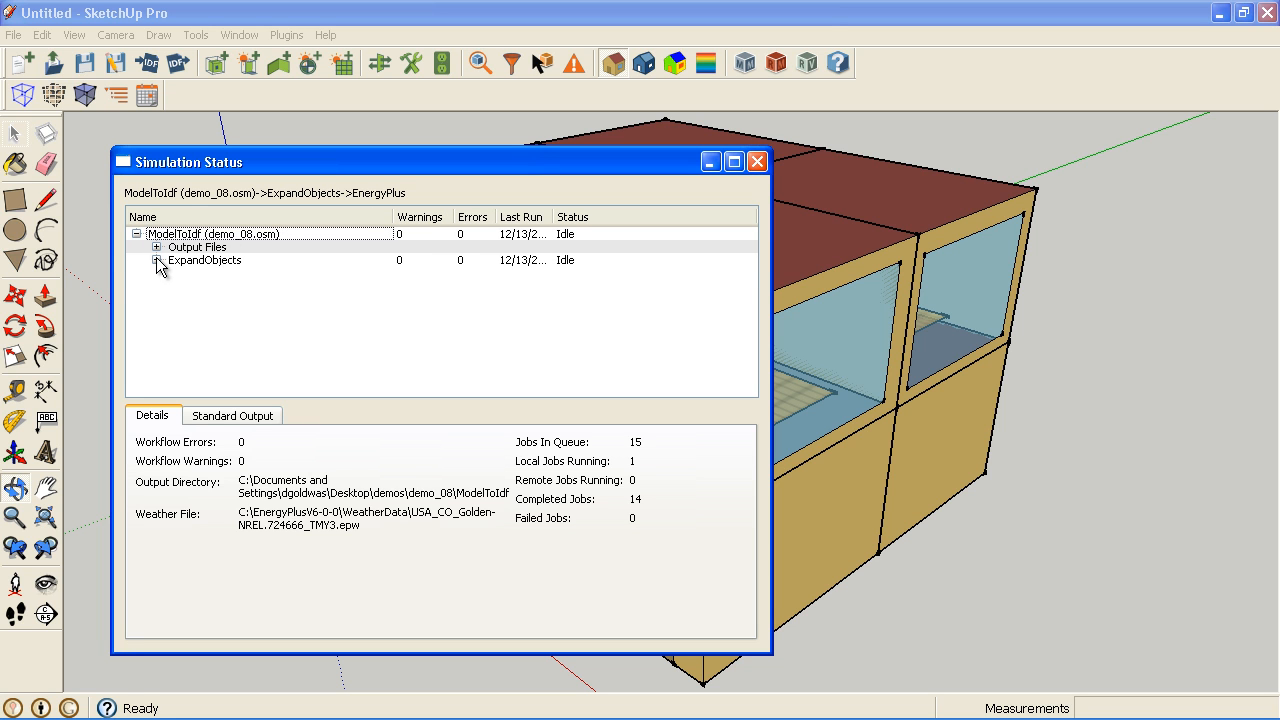
{"action": "left_click", "coordinate": [158, 260]}
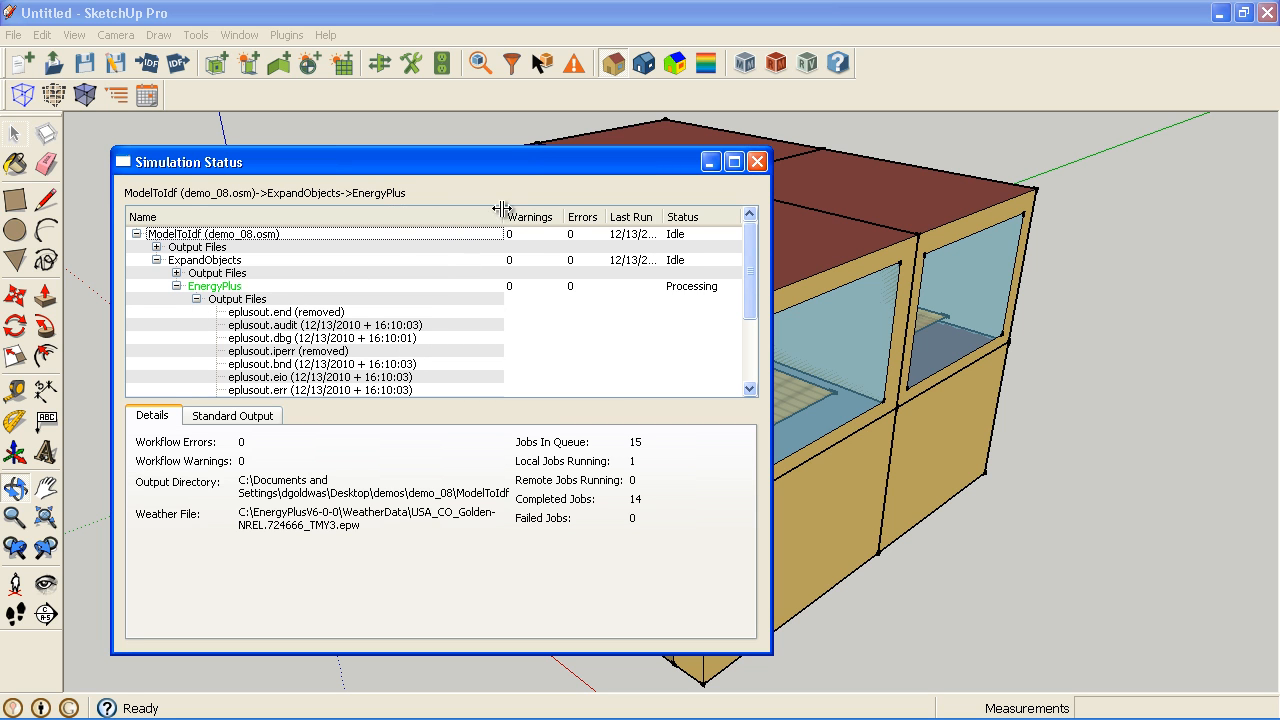
{"action": "left_click", "coordinate": [232, 414]}
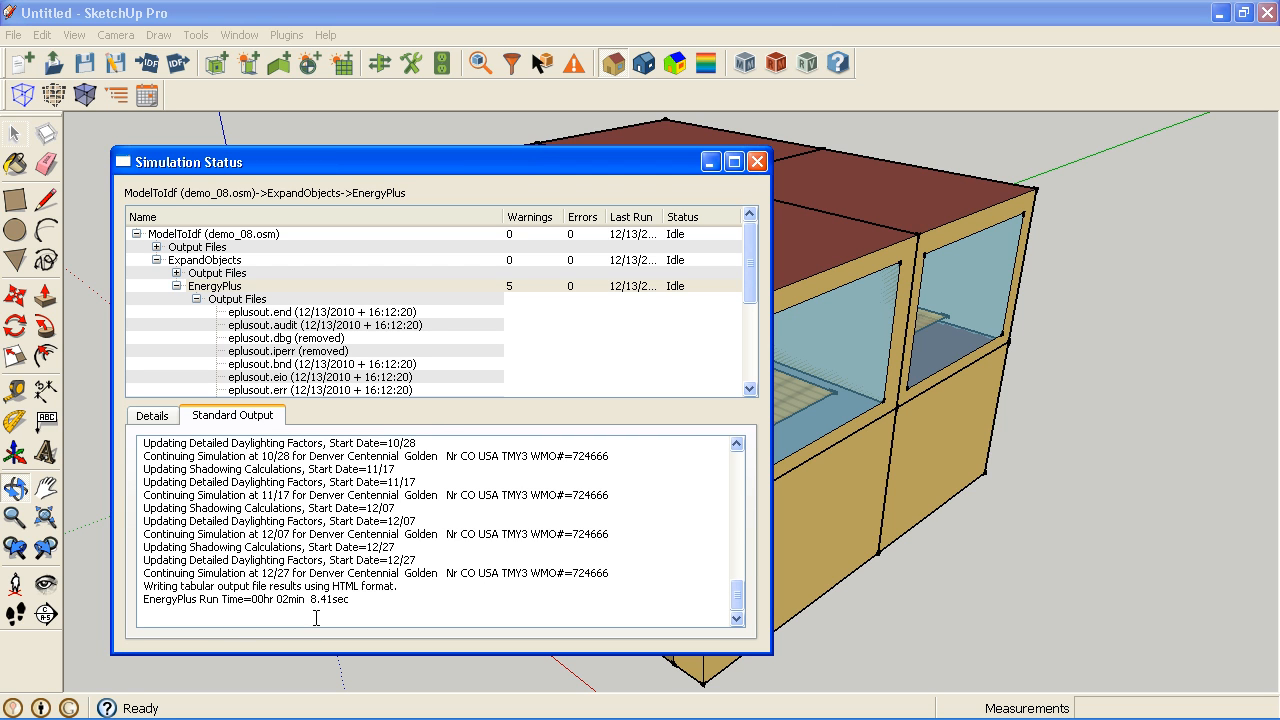
{"action": "mouse_move", "coordinate": [292, 622]}
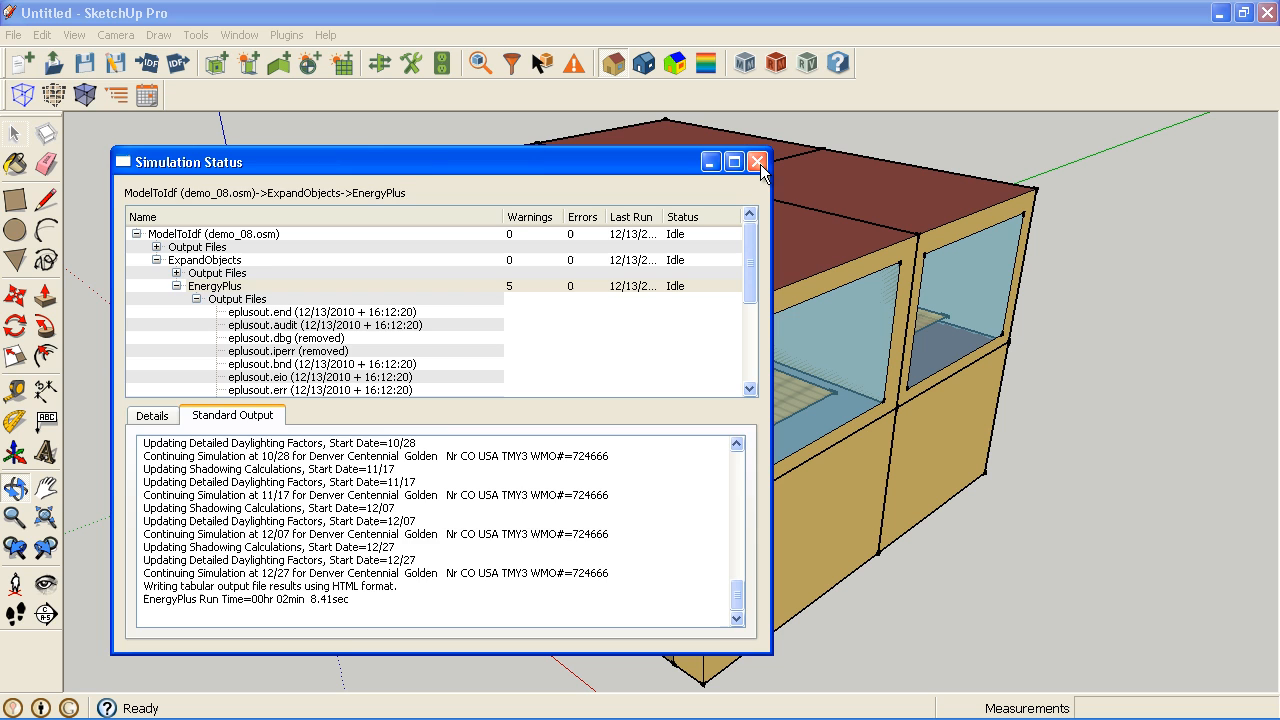
- Close the Simulation Status window, leaving the two-story model showing
{"action": "left_click", "coordinate": [756, 160]}
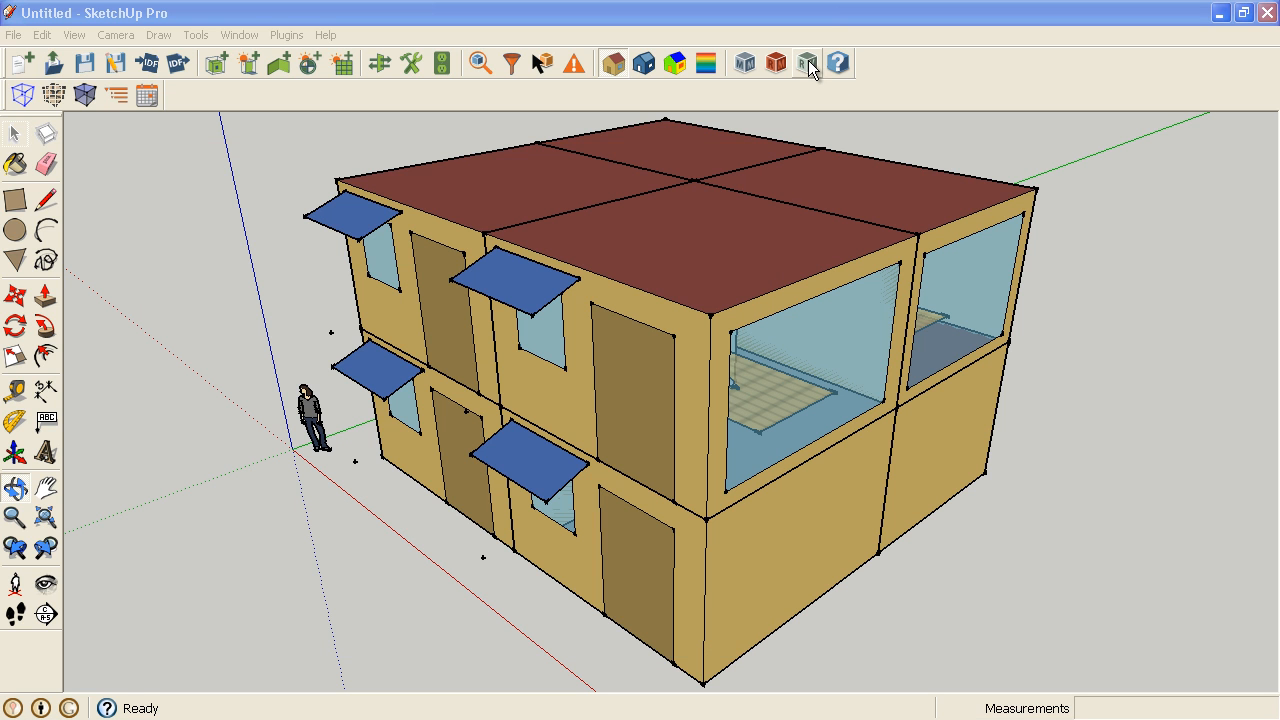
{"action": "mouse_move", "coordinate": [810, 76]}
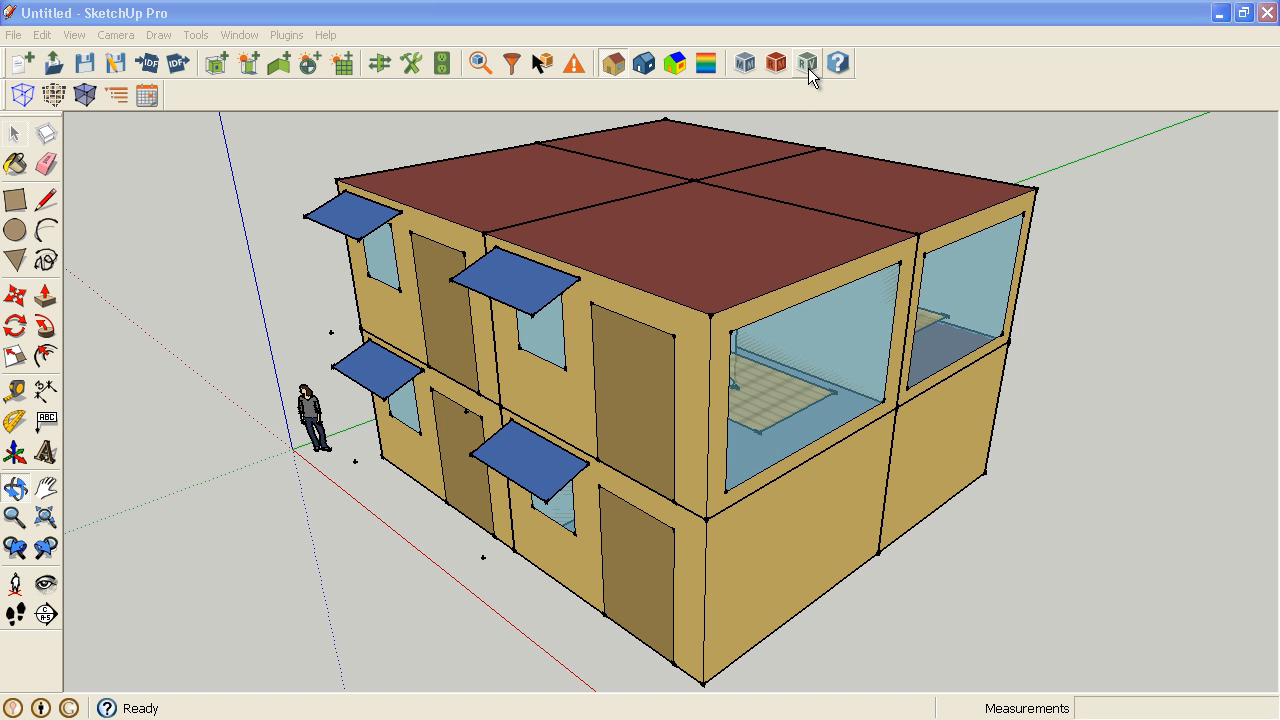